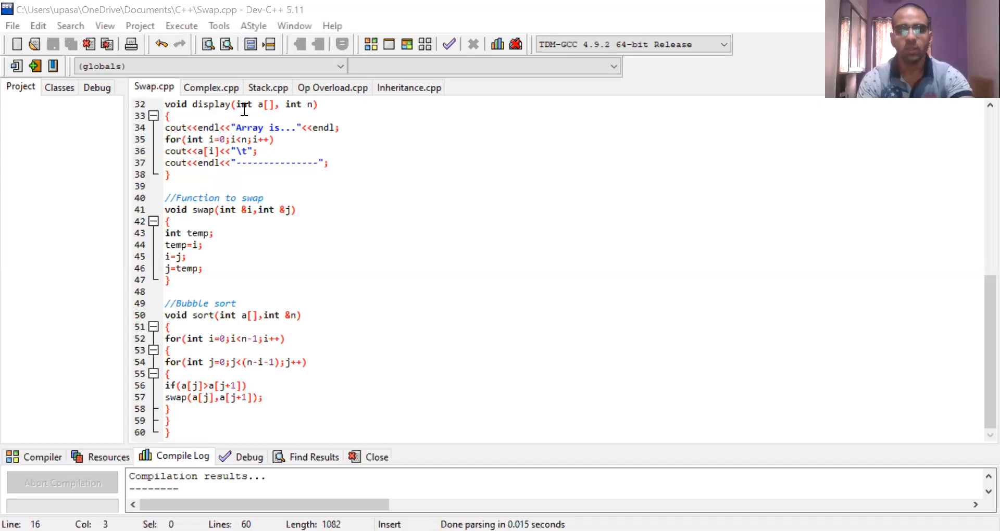
pyautogui.moveTo(979, 137)
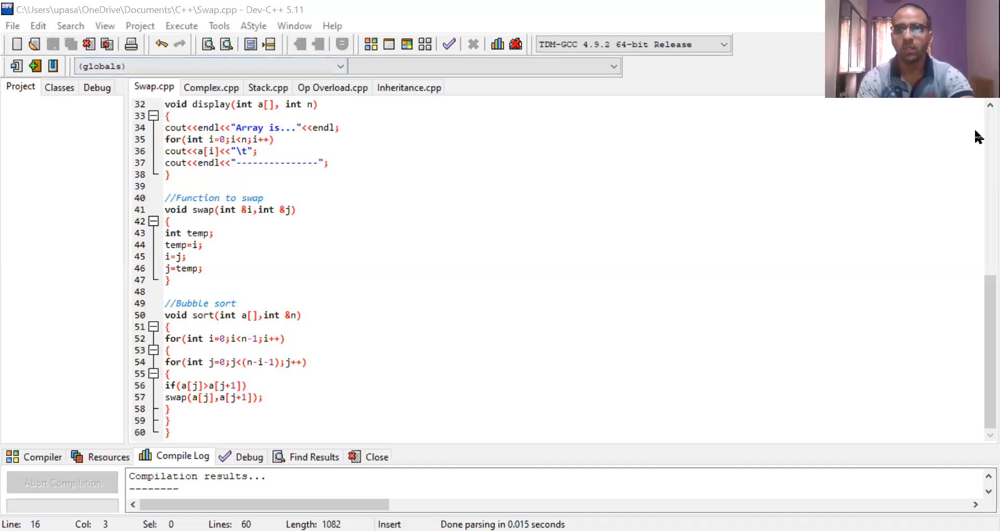
pyautogui.moveTo(977, 125)
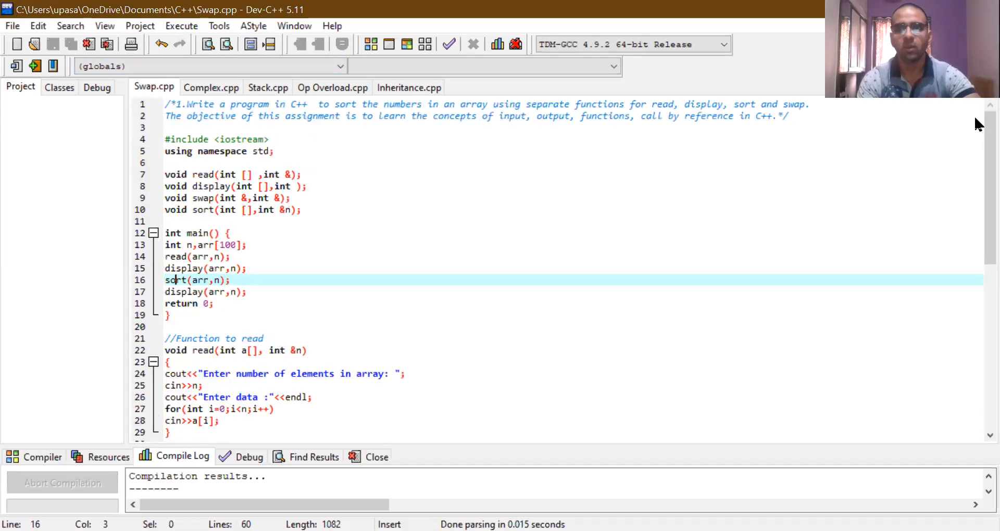
pyautogui.moveTo(555, 150)
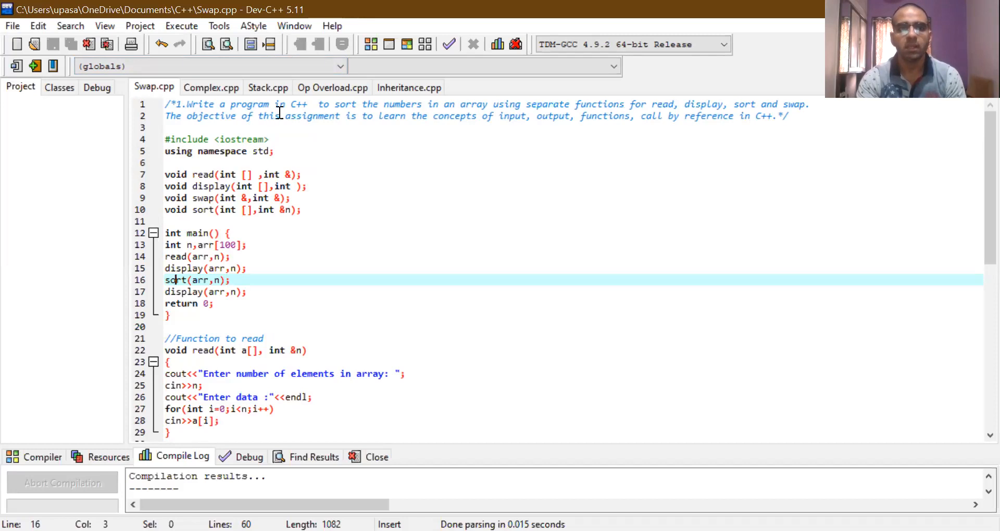
pyautogui.moveTo(348, 109)
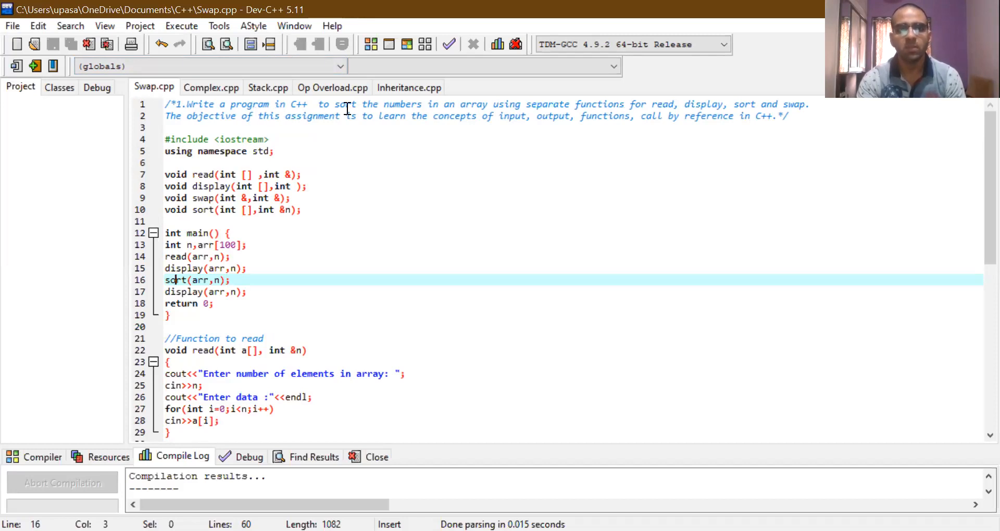
pyautogui.moveTo(408, 76)
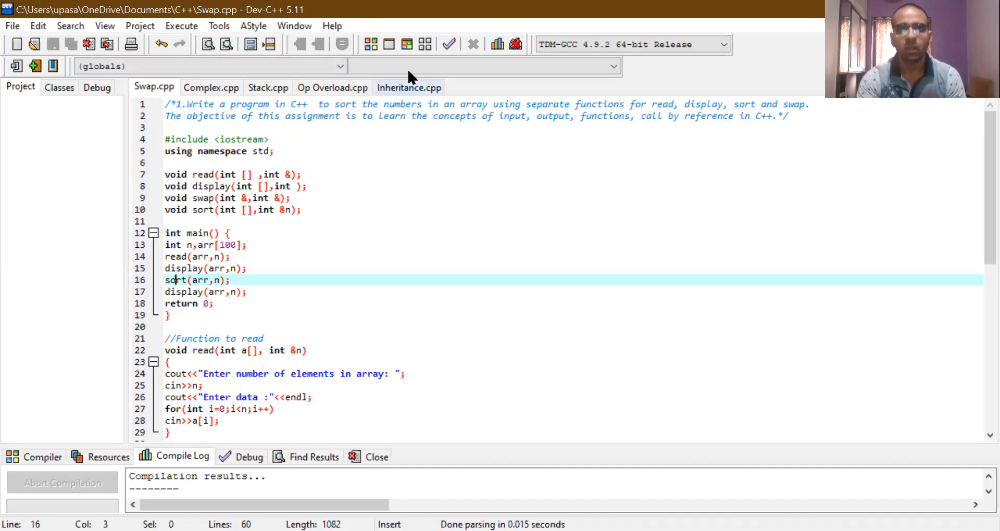
pyautogui.moveTo(478, 205)
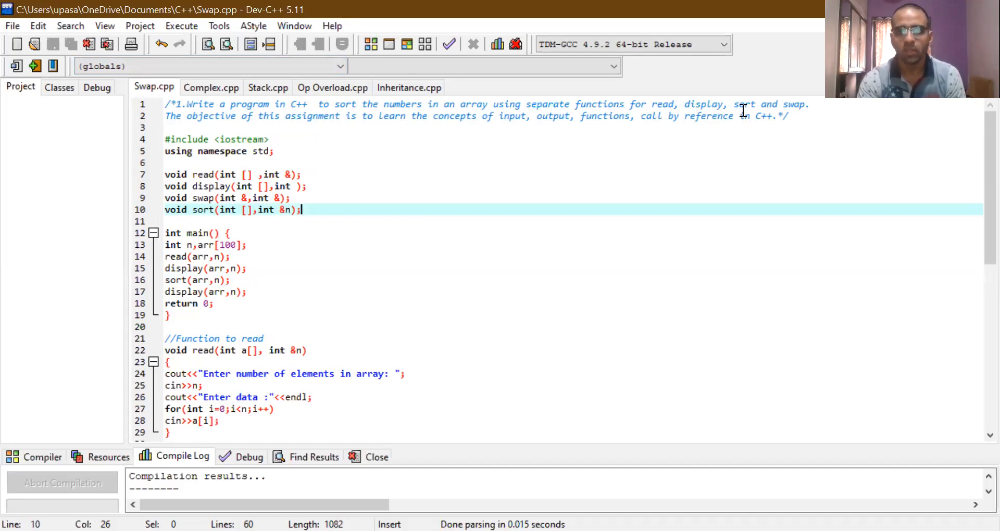
pyautogui.moveTo(762, 109)
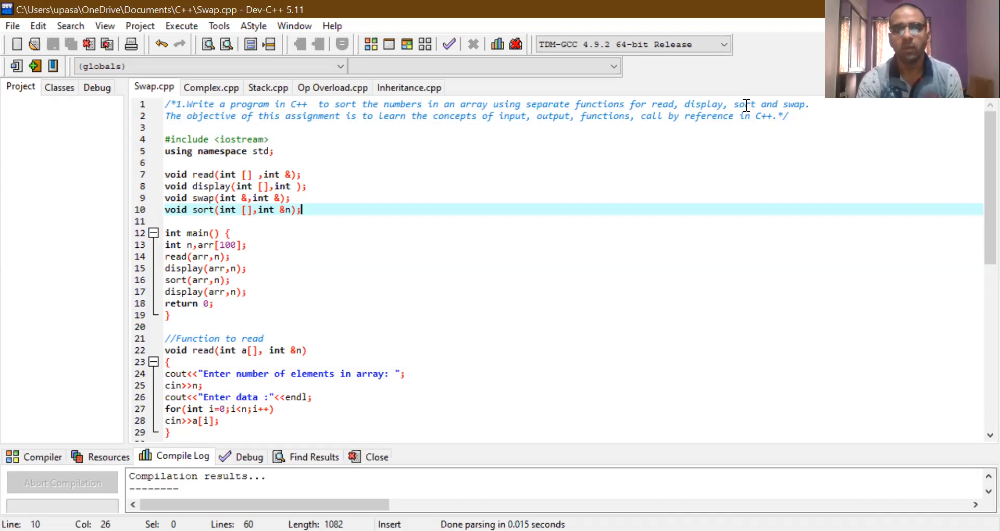
pyautogui.moveTo(283, 119)
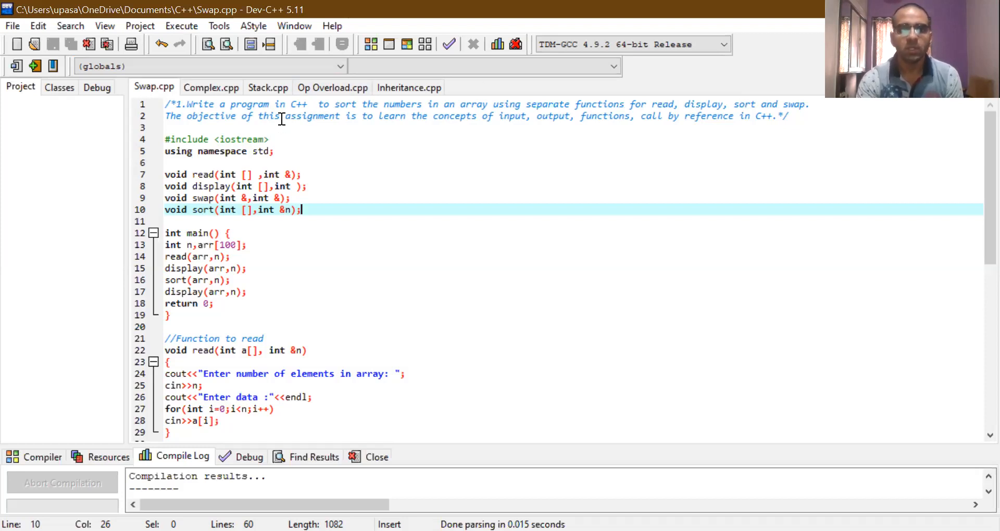
pyautogui.moveTo(528, 127)
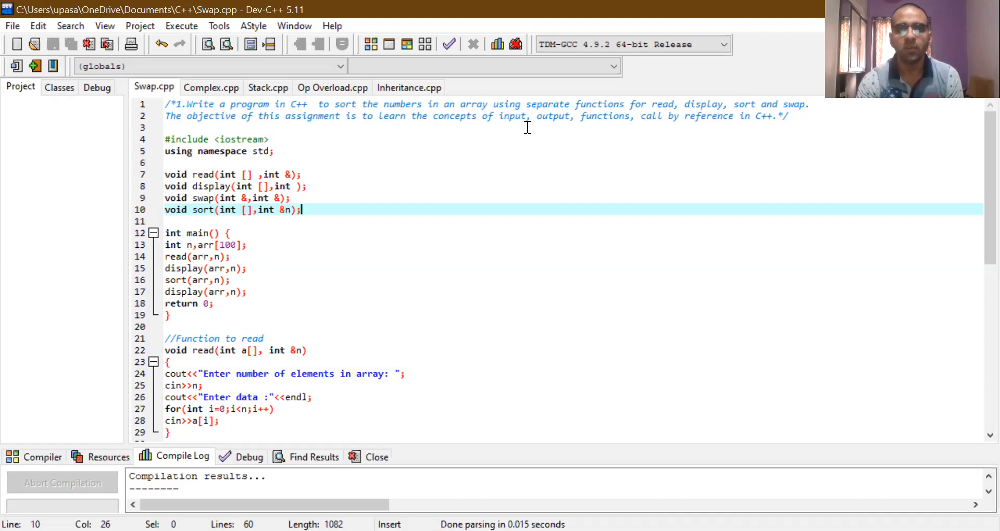
pyautogui.moveTo(669, 118)
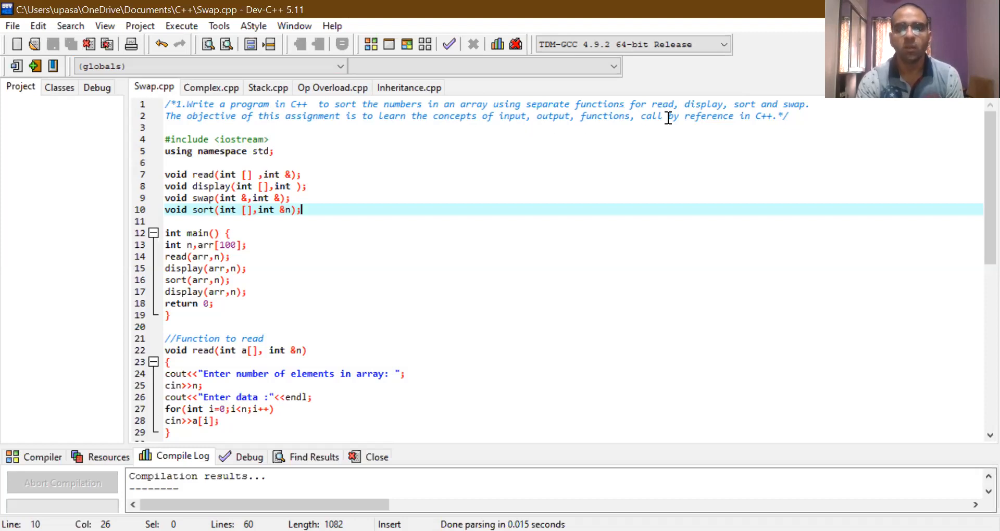
pyautogui.moveTo(397, 198)
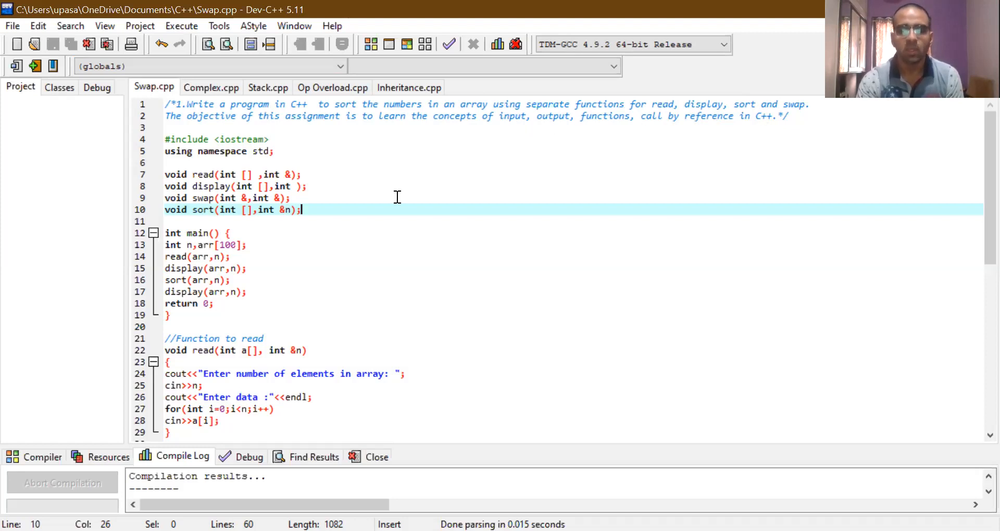
pyautogui.moveTo(394, 196)
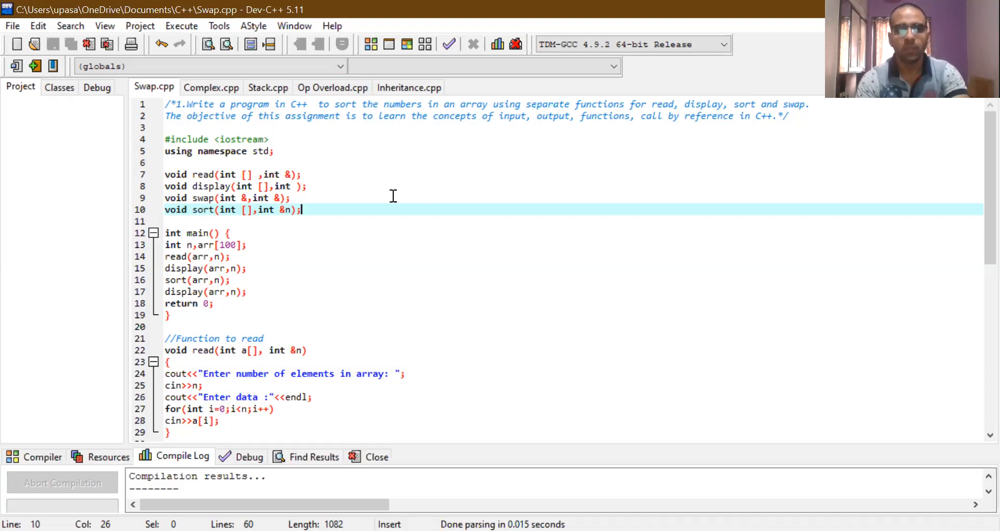
pyautogui.moveTo(181, 146)
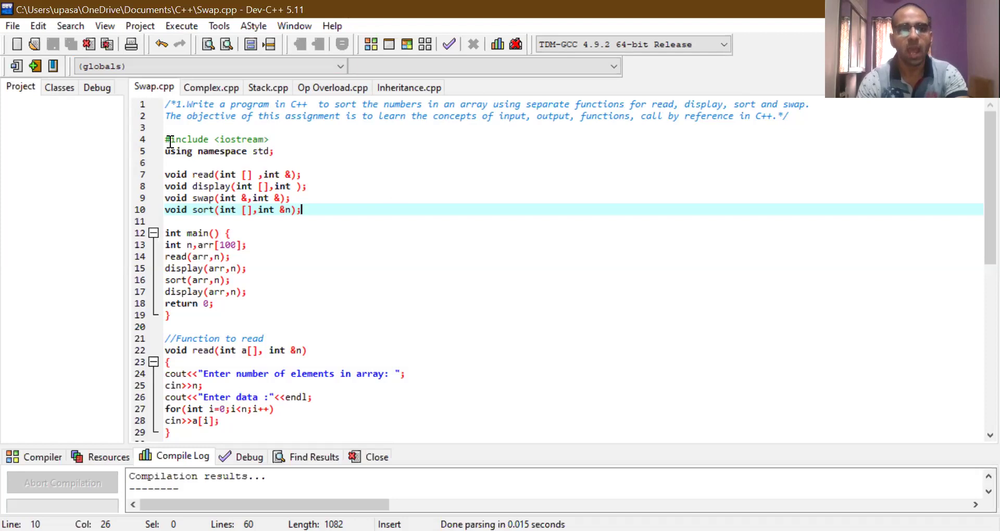
pyautogui.moveTo(286, 149)
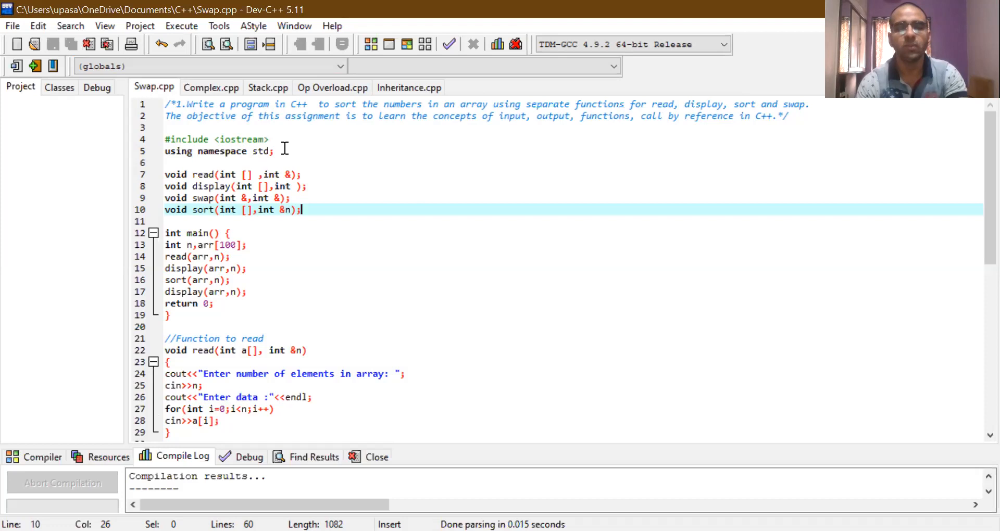
pyautogui.moveTo(212, 151)
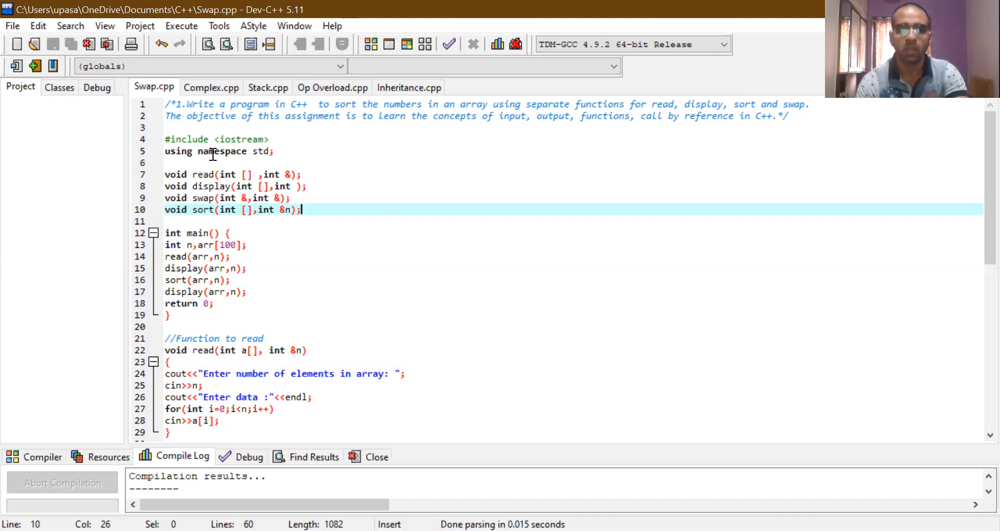
pyautogui.moveTo(167, 153)
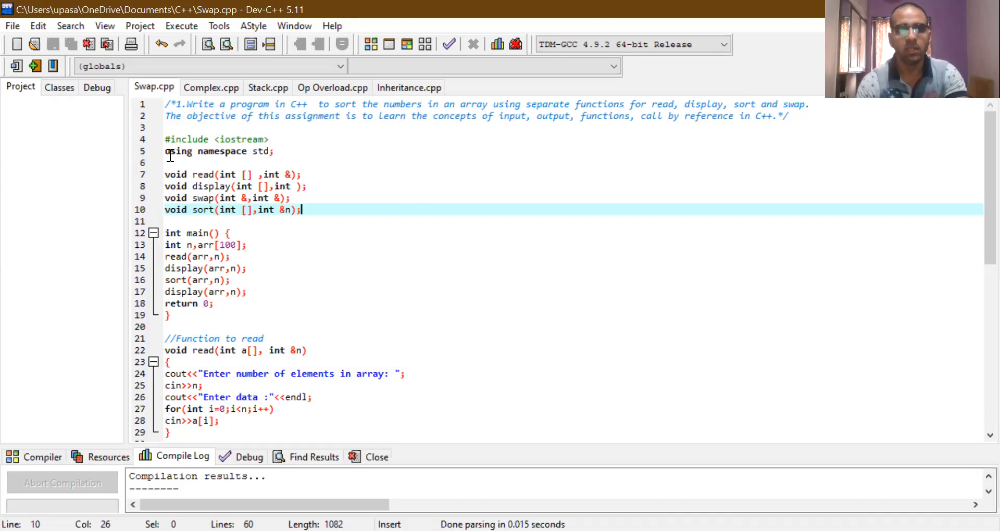
pyautogui.moveTo(194, 157)
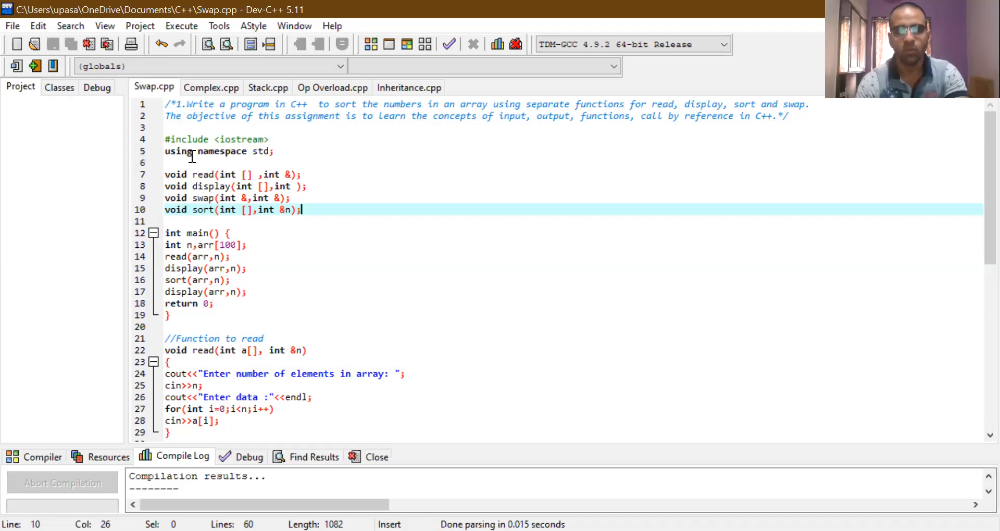
pyautogui.moveTo(216, 151)
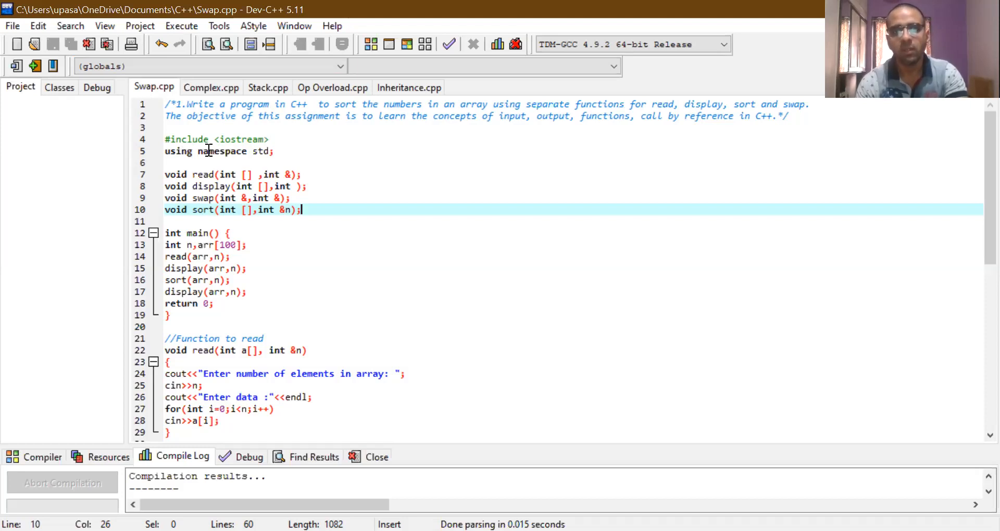
pyautogui.moveTo(259, 152)
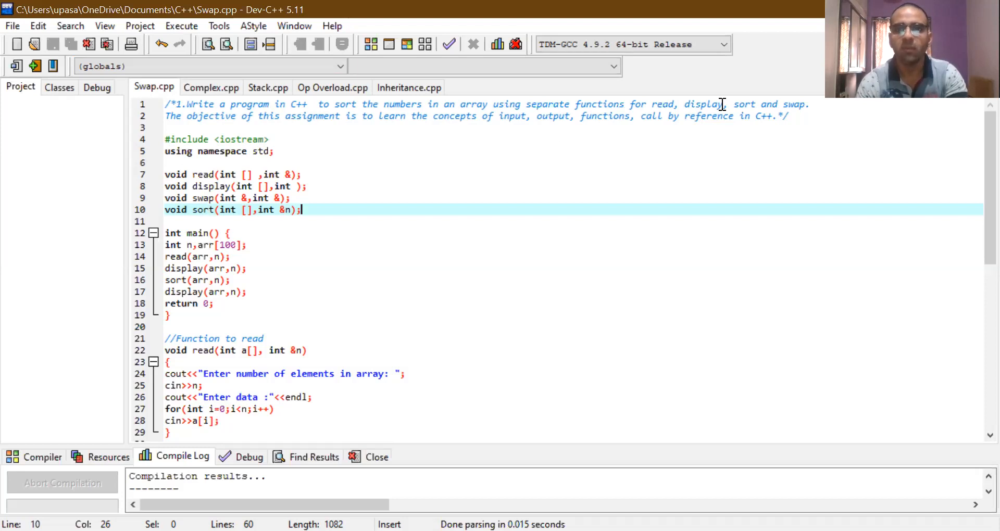
pyautogui.moveTo(643, 116)
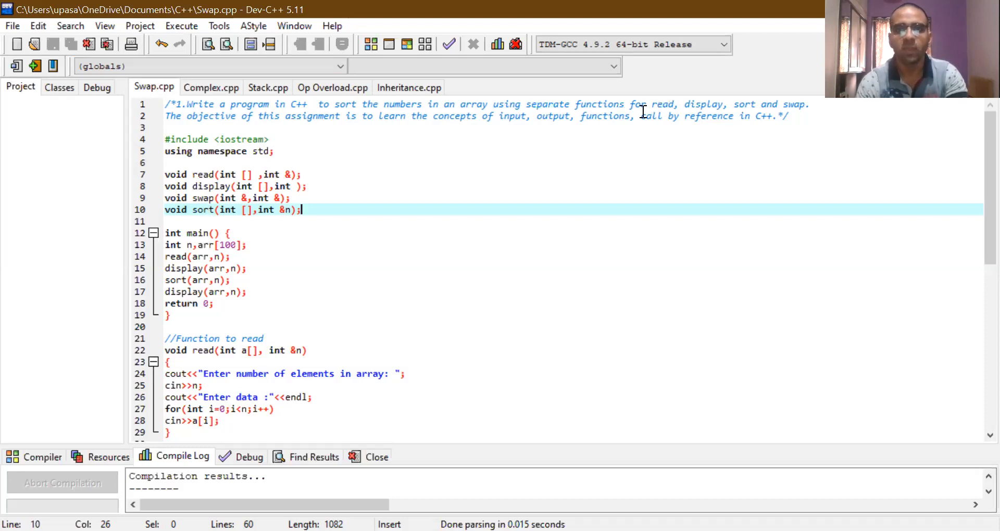
pyautogui.moveTo(205, 245)
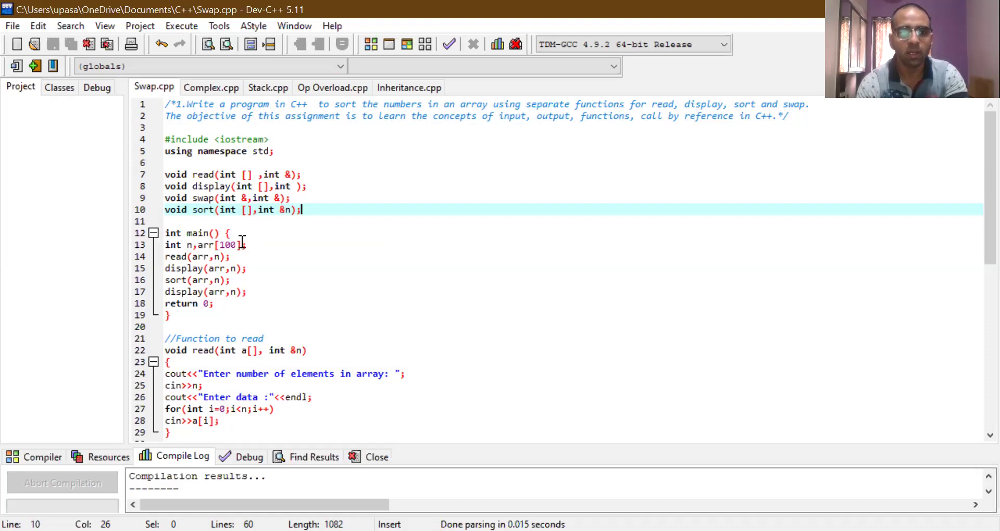
pyautogui.moveTo(210, 246)
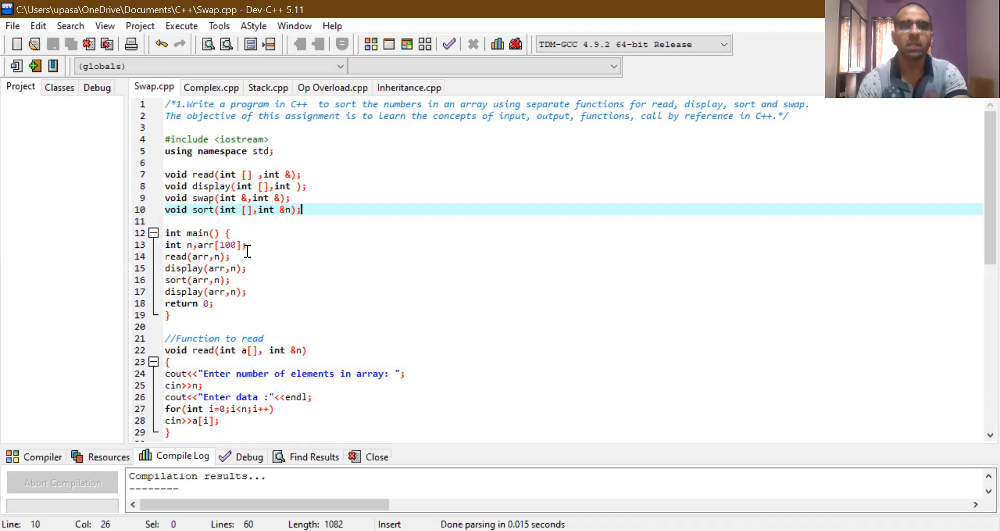
pyautogui.moveTo(255, 255)
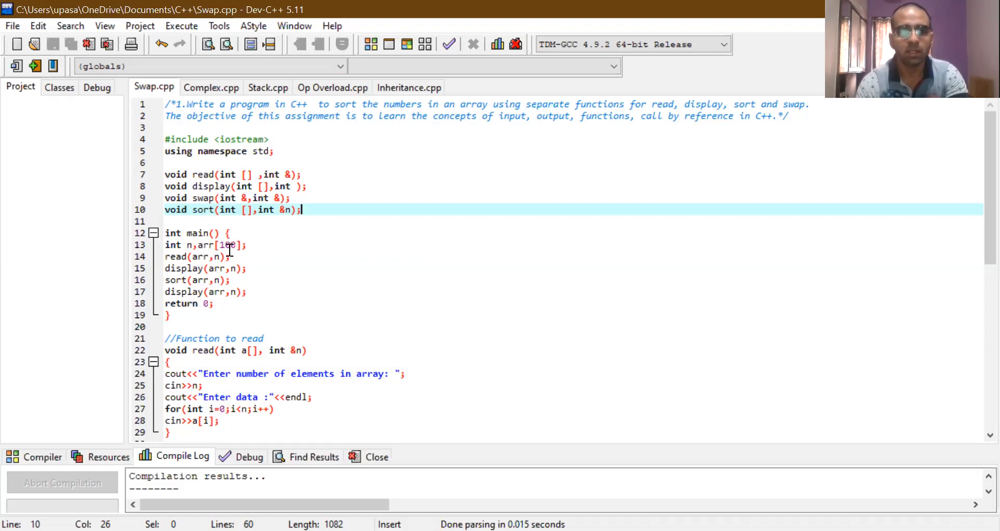
pyautogui.moveTo(188, 268)
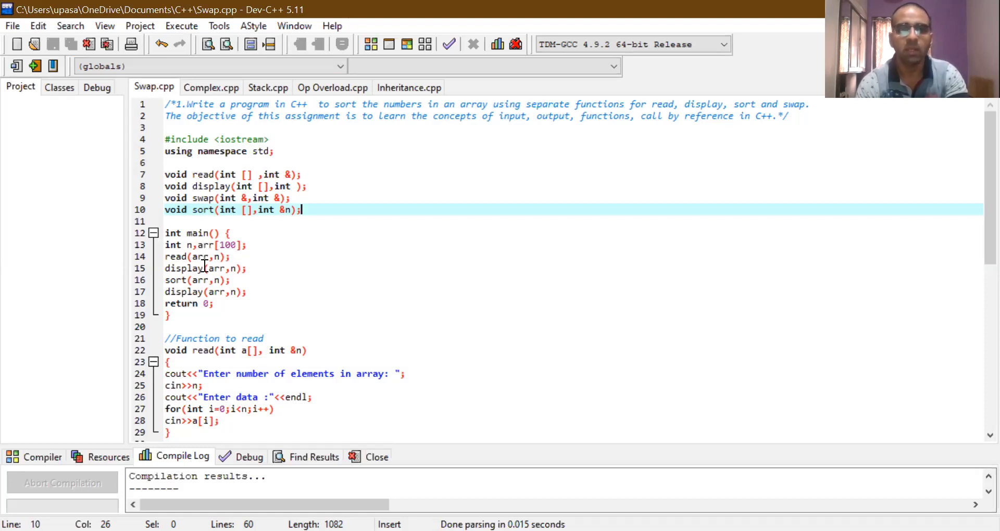
pyautogui.moveTo(219, 280)
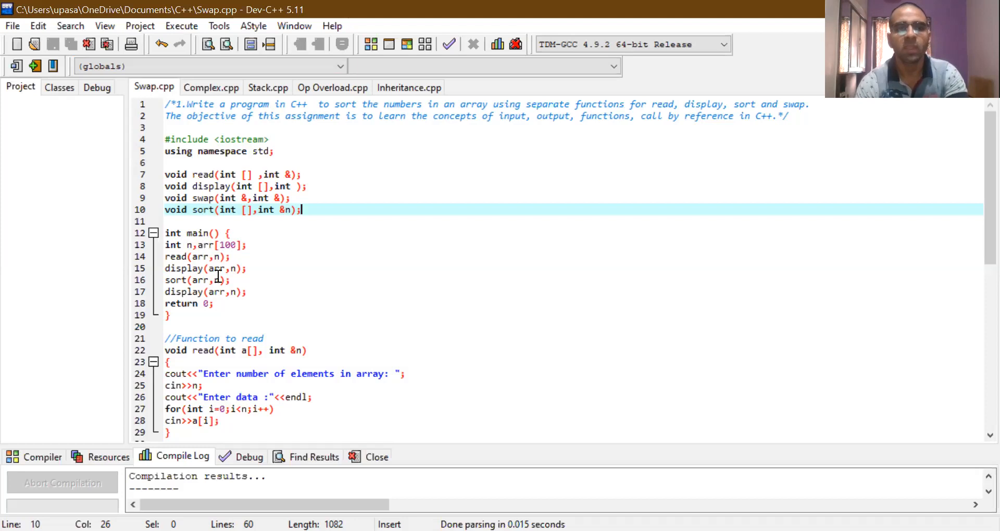
pyautogui.moveTo(235, 280)
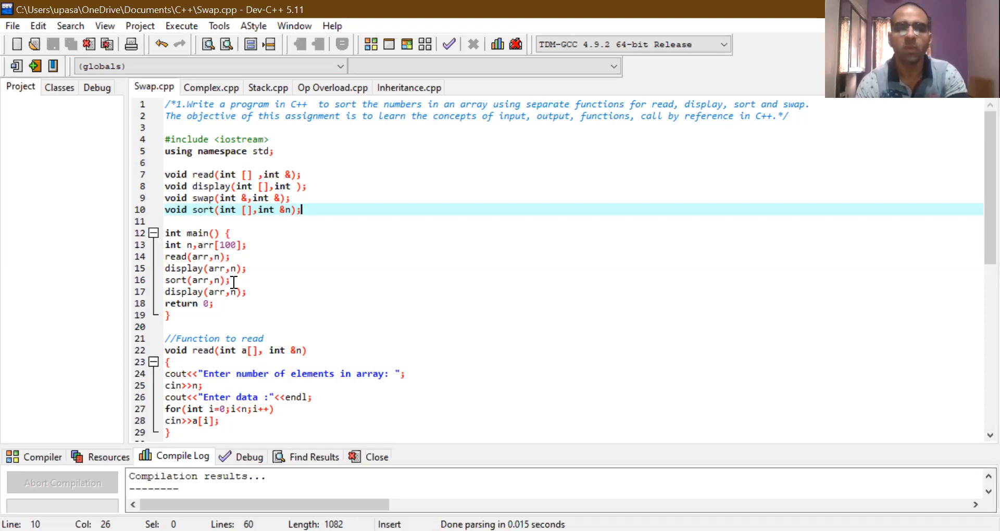
pyautogui.moveTo(259, 281)
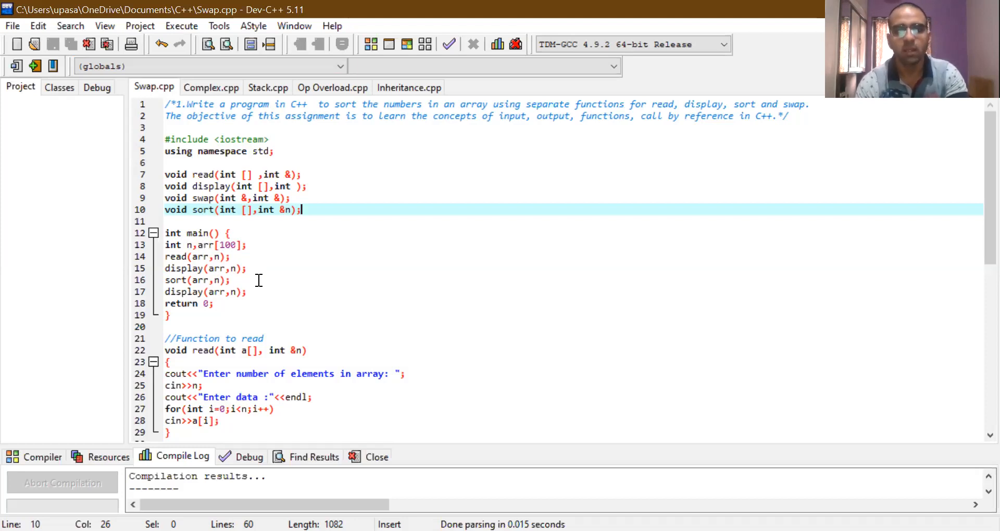
pyautogui.moveTo(188, 268)
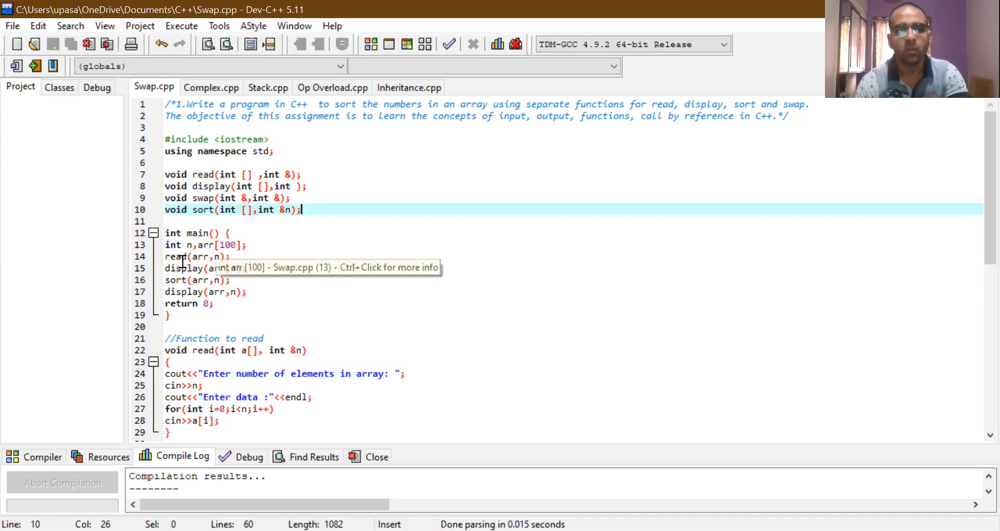
pyautogui.moveTo(297, 203)
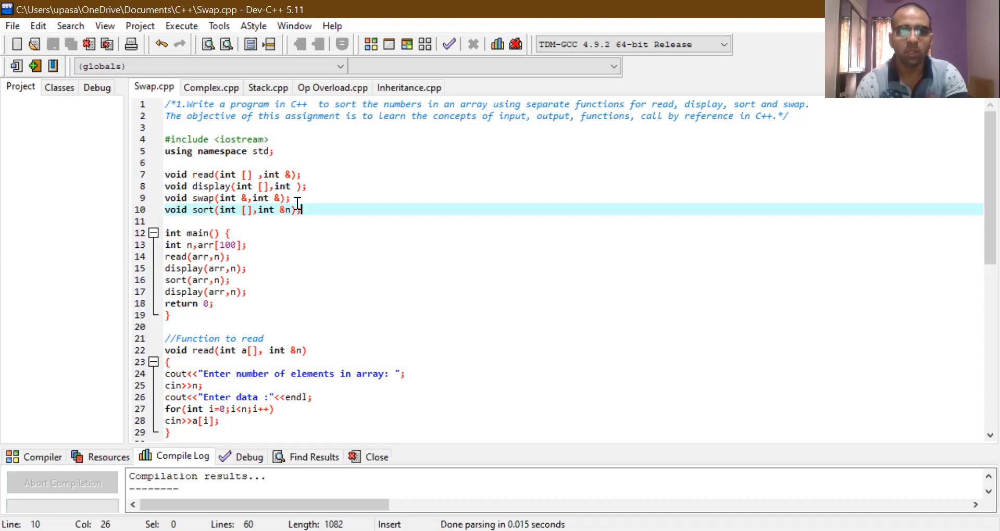
pyautogui.moveTo(195, 260)
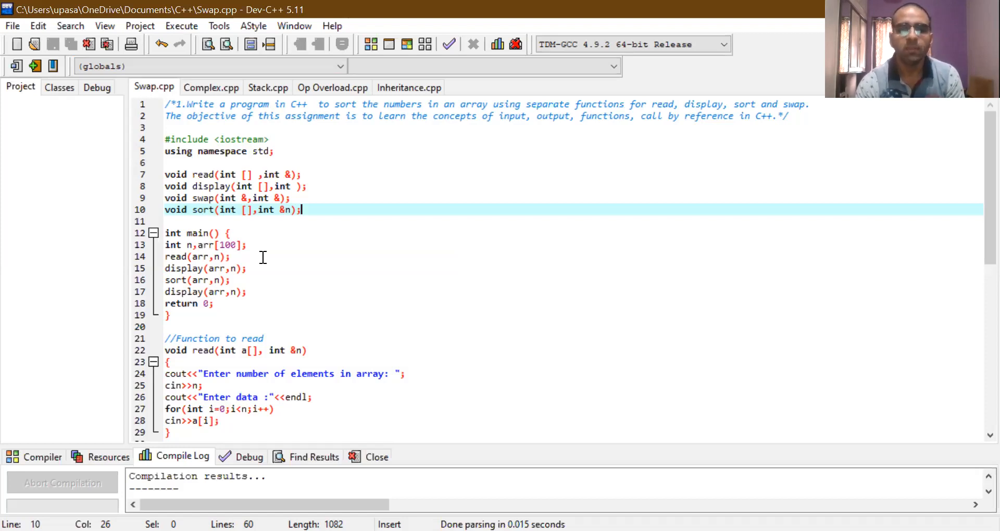
pyautogui.moveTo(260, 288)
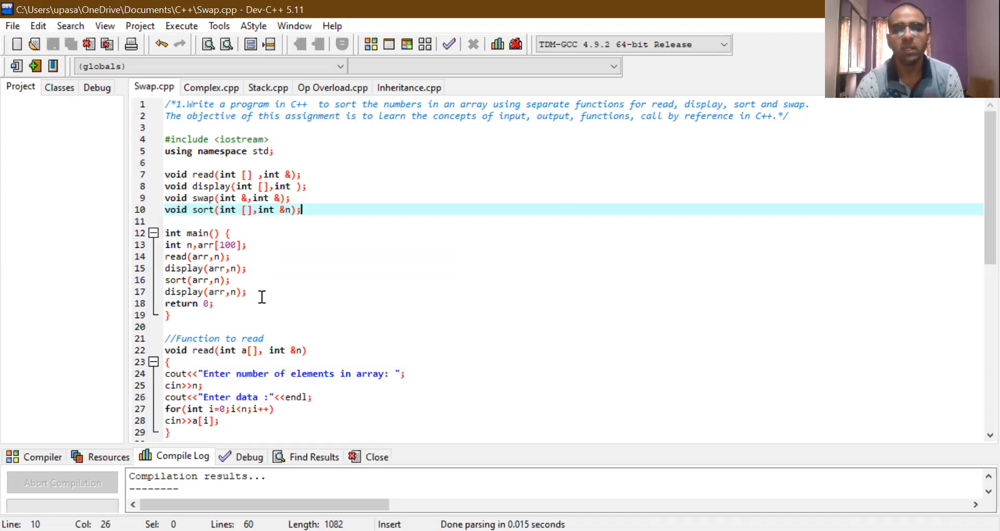
pyautogui.moveTo(216, 303)
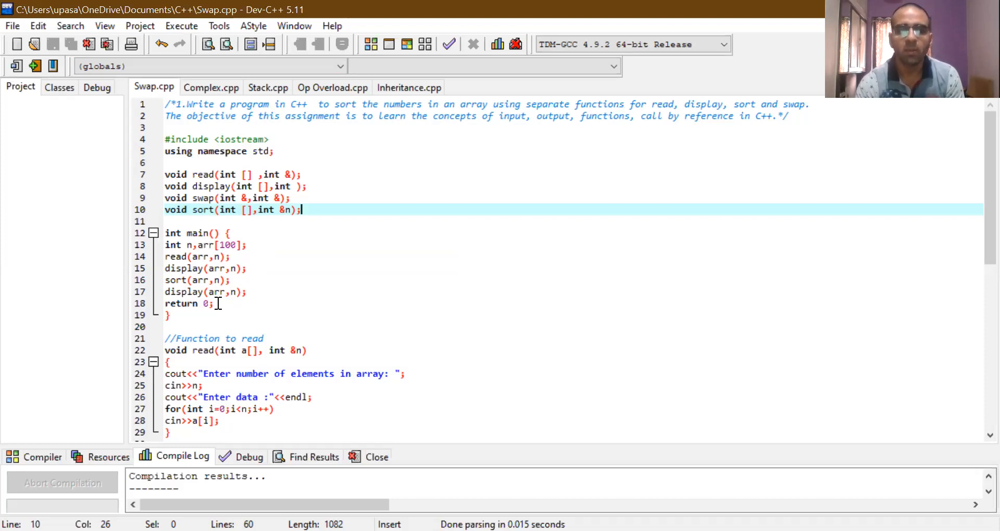
pyautogui.moveTo(203, 268)
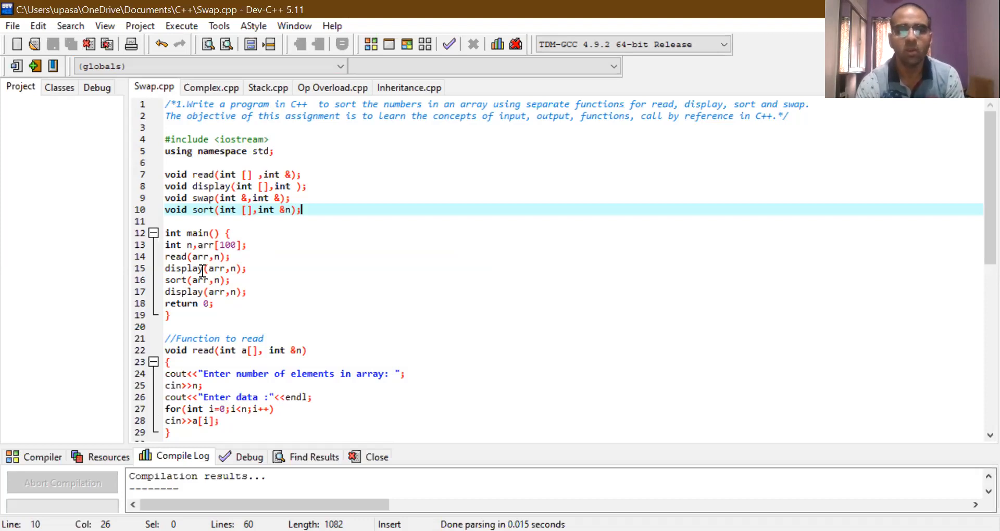
pyautogui.moveTo(278, 334)
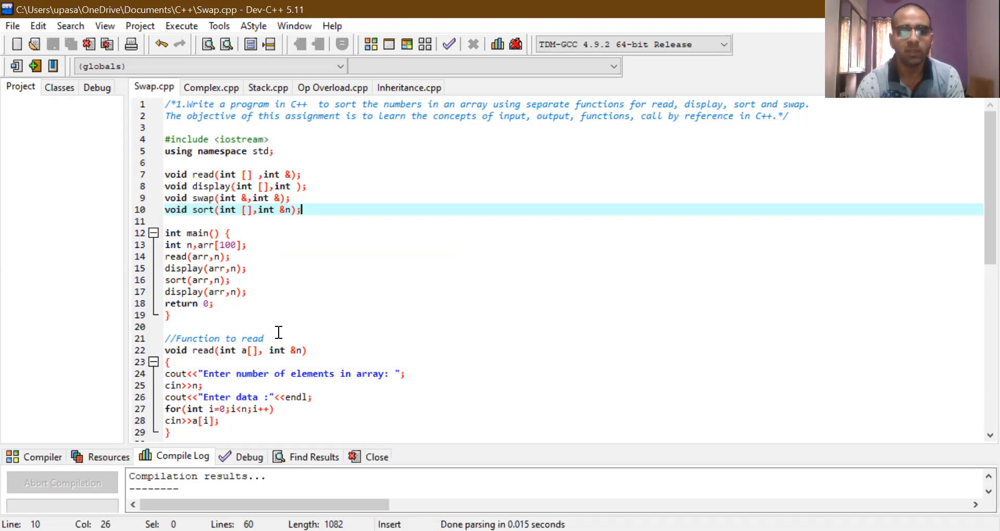
pyautogui.click(327, 315)
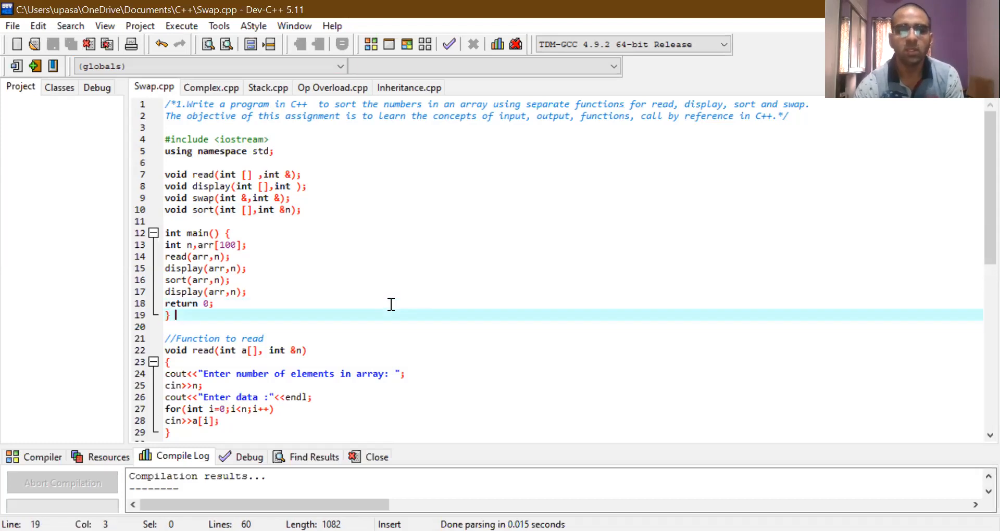
pyautogui.click(214, 397)
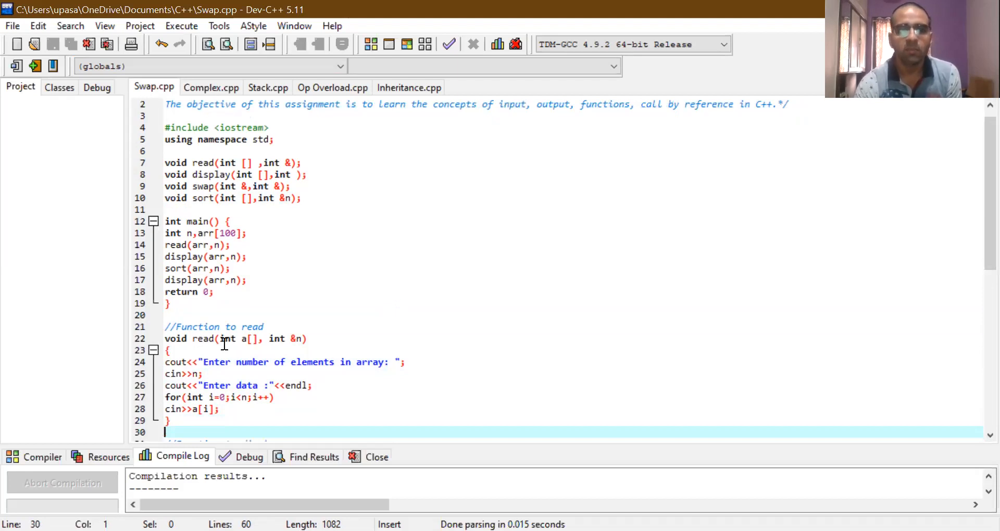
pyautogui.moveTo(250, 338)
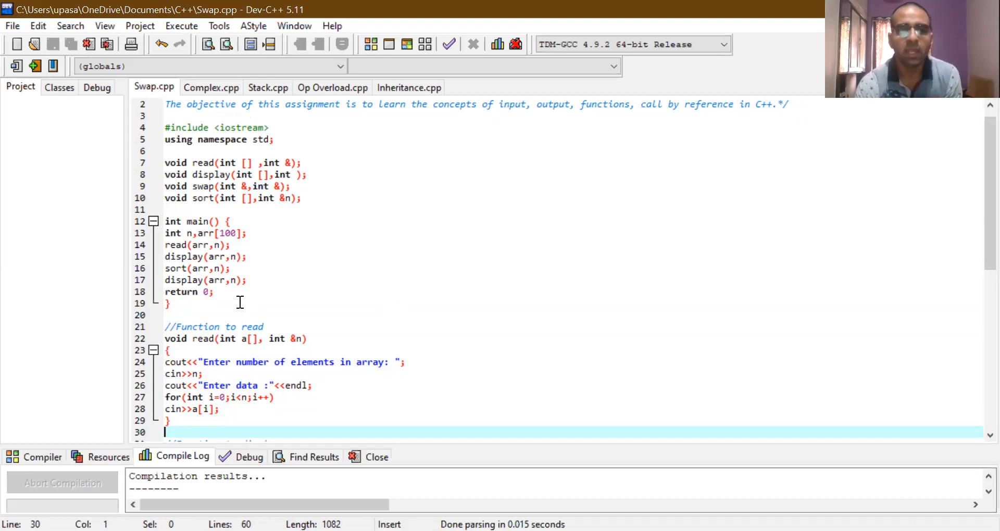
pyautogui.moveTo(294, 339)
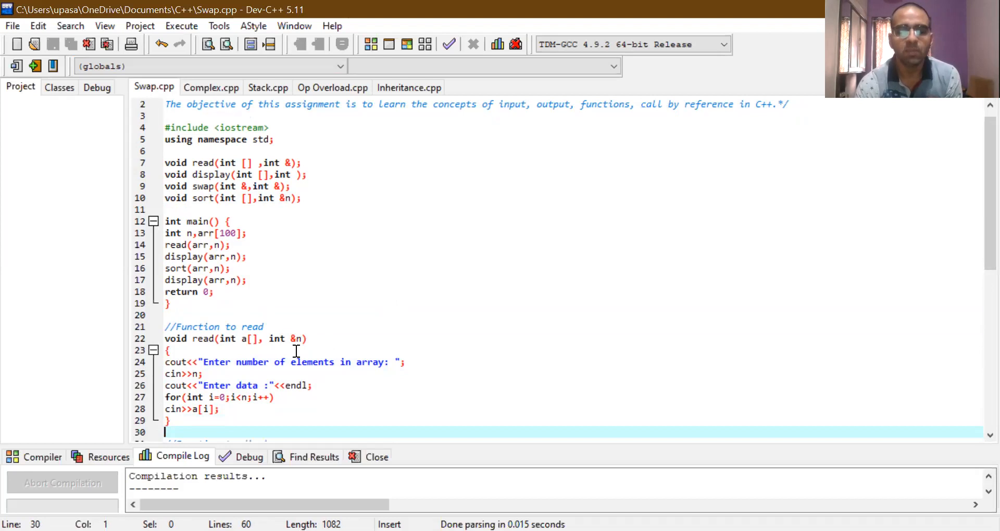
pyautogui.moveTo(182, 382)
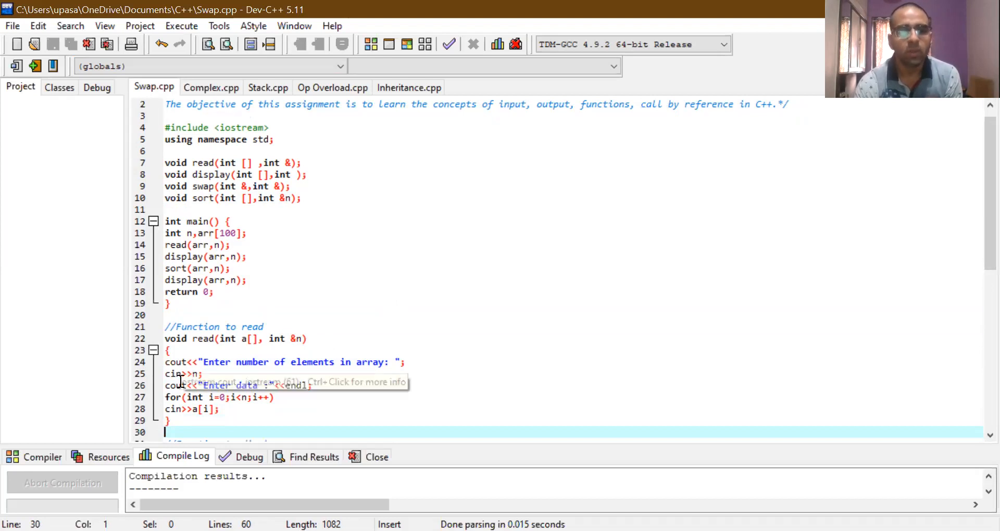
pyautogui.moveTo(240, 362)
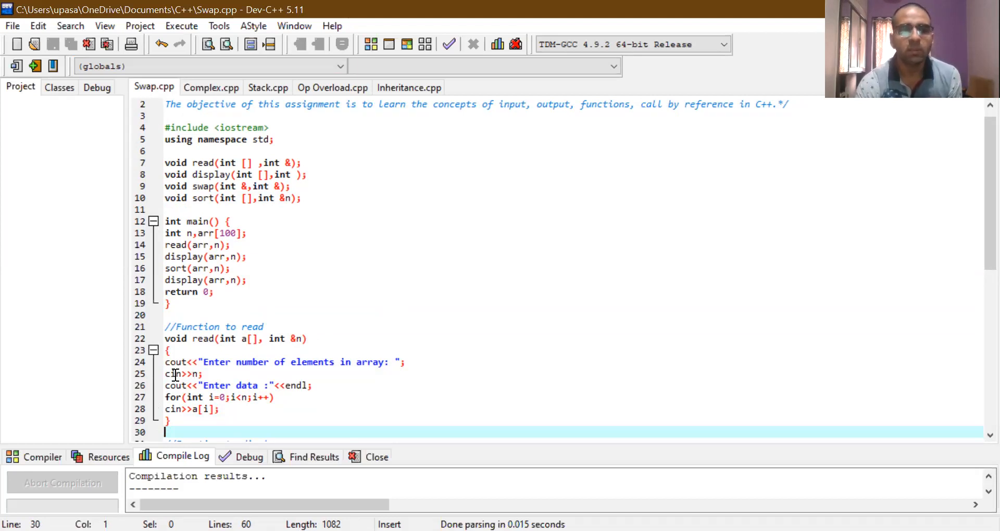
pyautogui.click(177, 363)
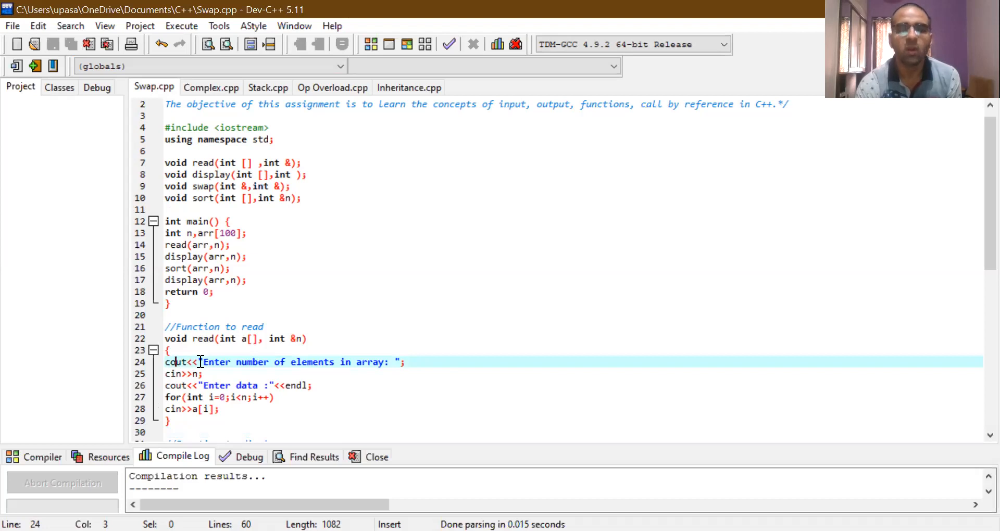
pyautogui.moveTo(337, 348)
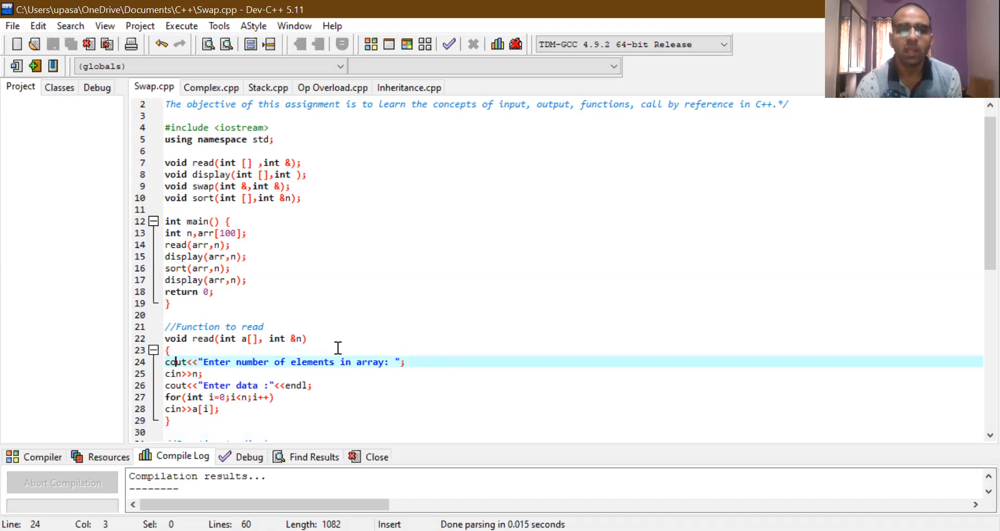
pyautogui.moveTo(232, 386)
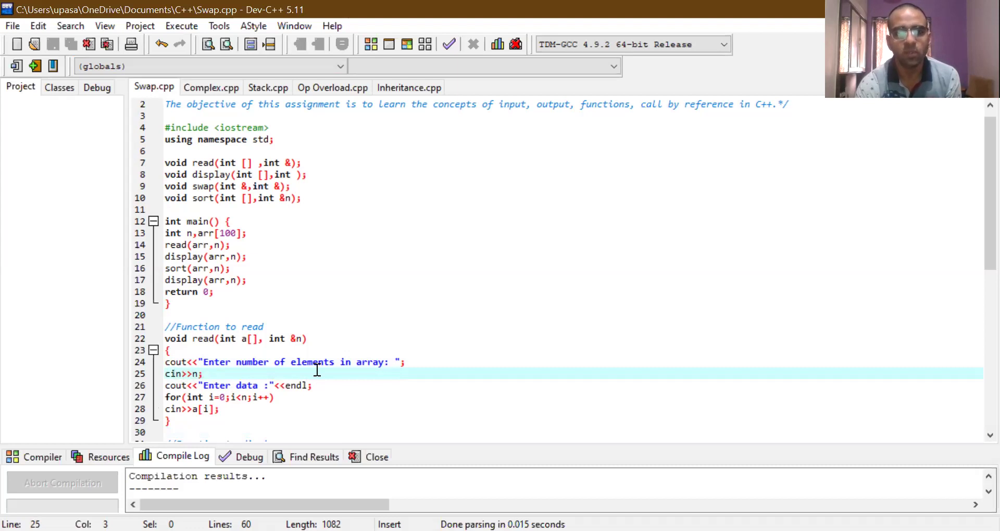
pyautogui.click(188, 374)
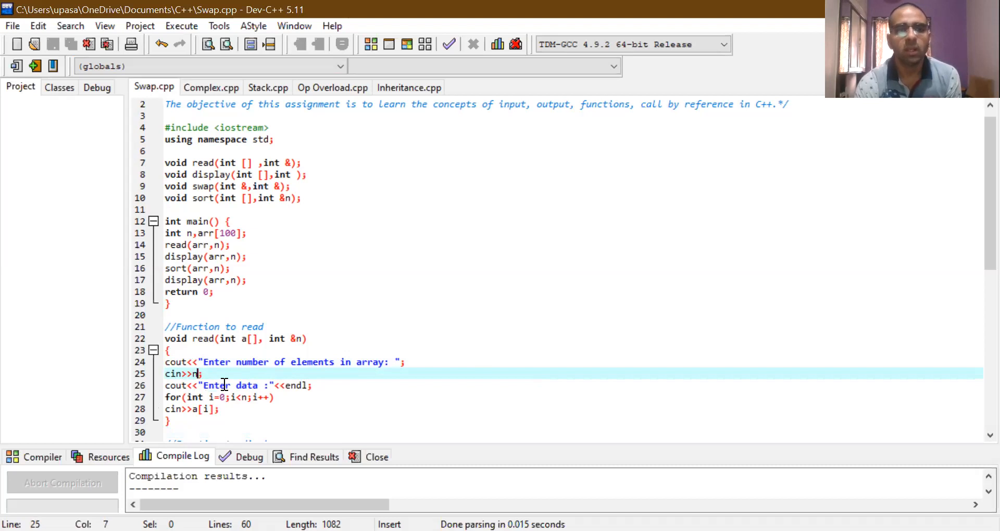
pyautogui.moveTo(280, 369)
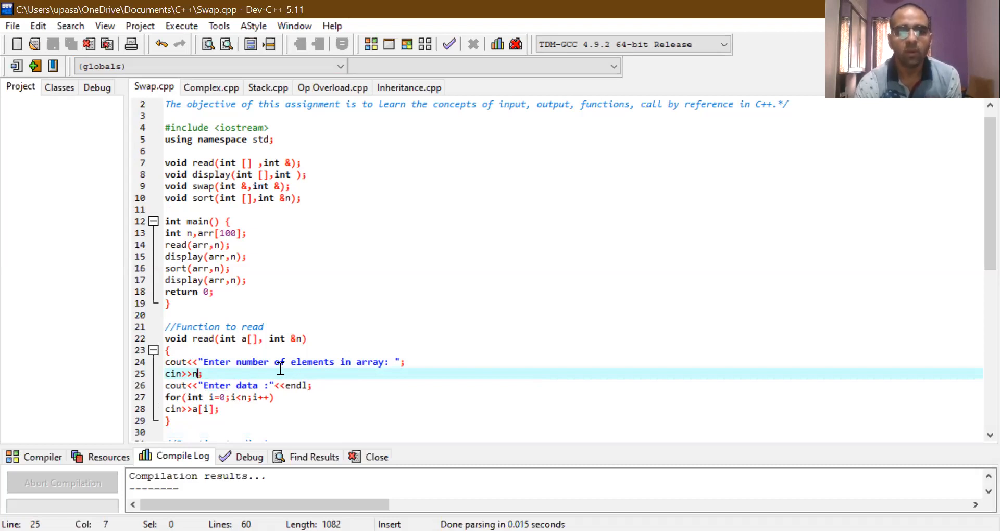
pyautogui.click(263, 361)
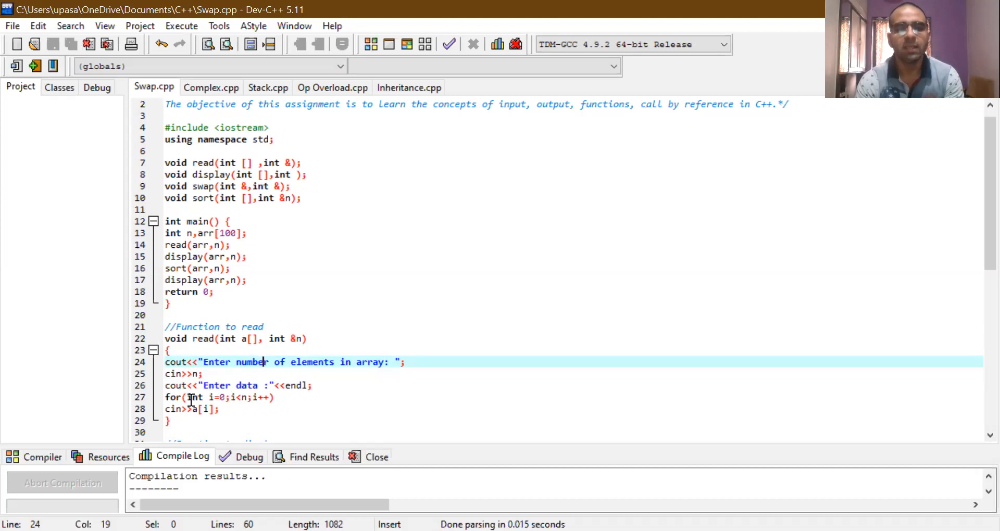
pyautogui.moveTo(212, 397)
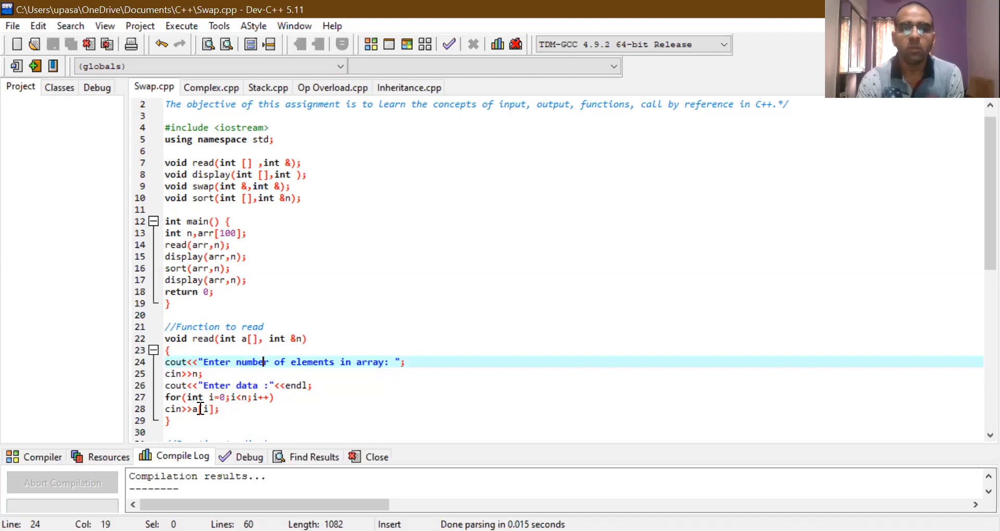
pyautogui.click(220, 409)
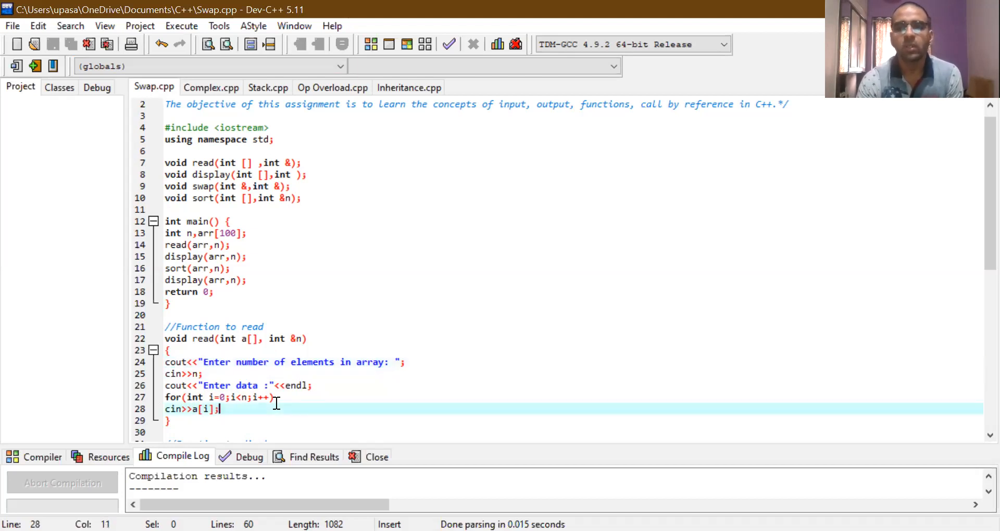
pyautogui.moveTo(978, 439)
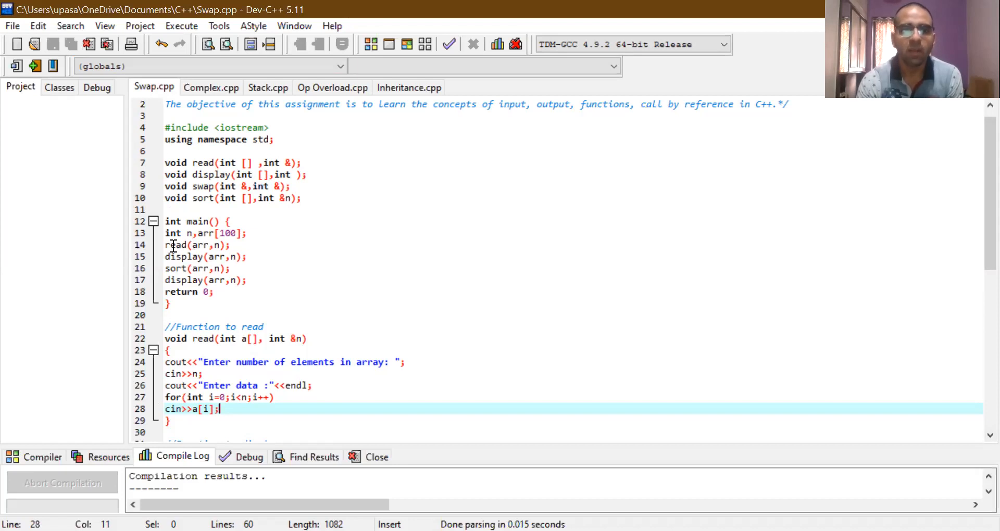
pyautogui.moveTo(968, 425)
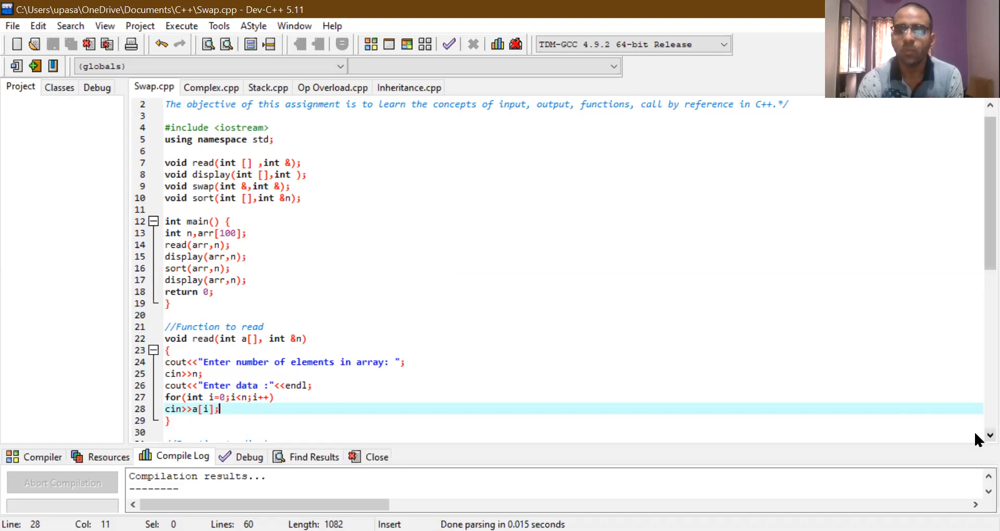
pyautogui.scroll(-3)
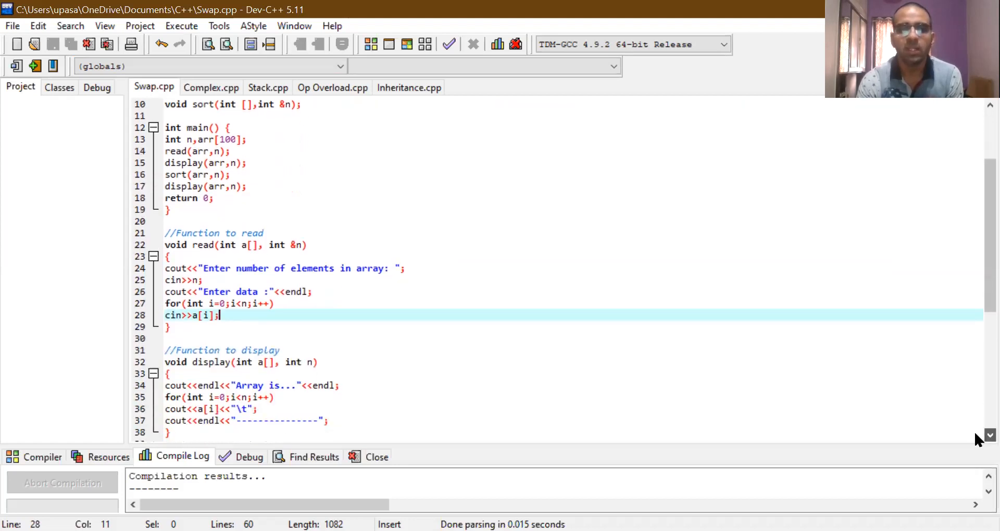
pyautogui.scroll(-3)
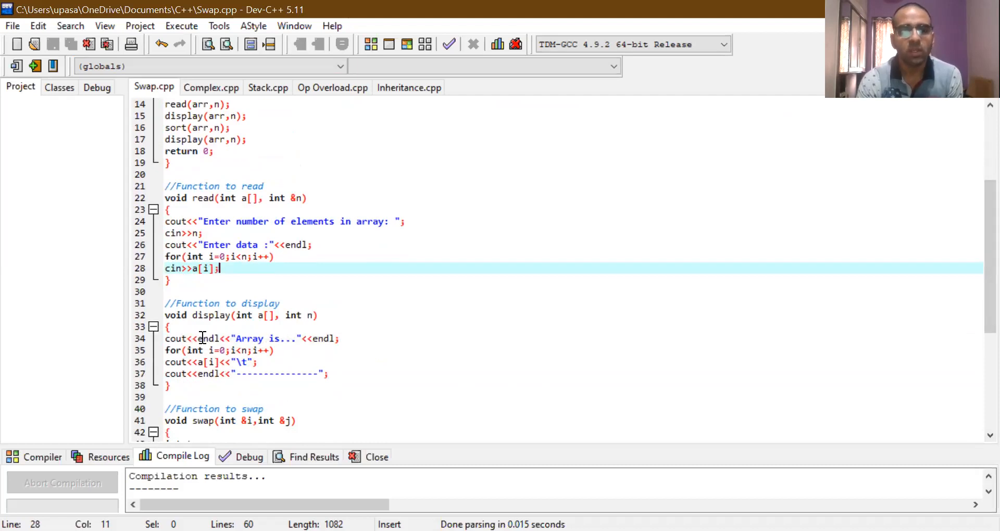
pyautogui.moveTo(305, 314)
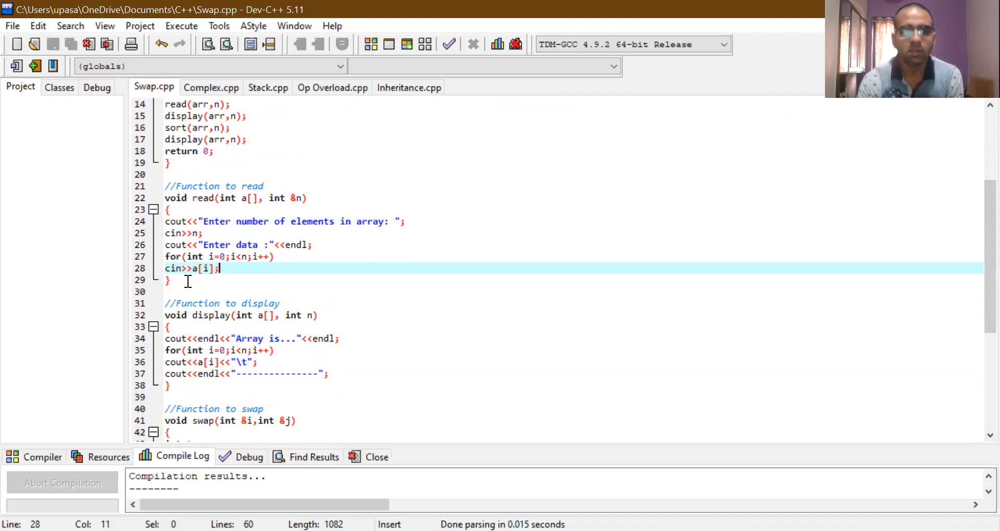
pyautogui.moveTo(327, 216)
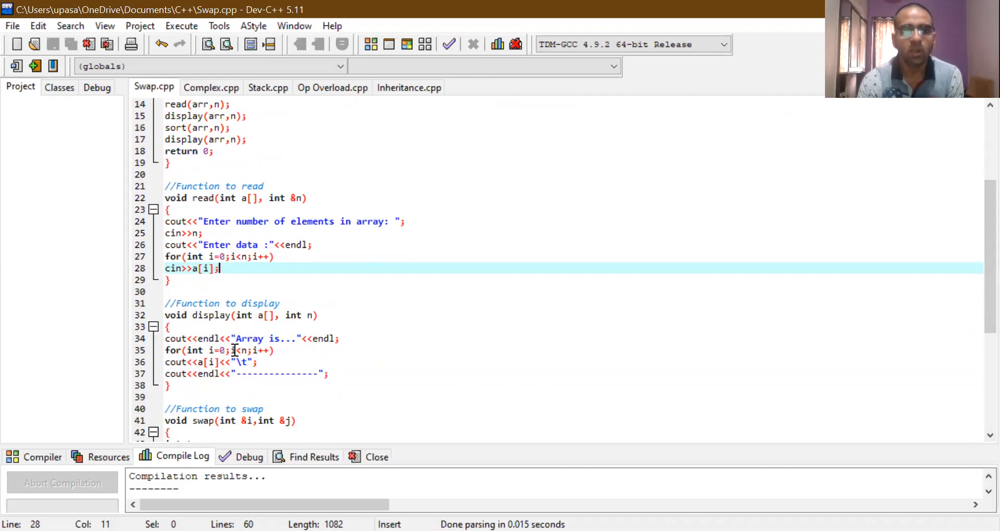
pyautogui.moveTo(180, 361)
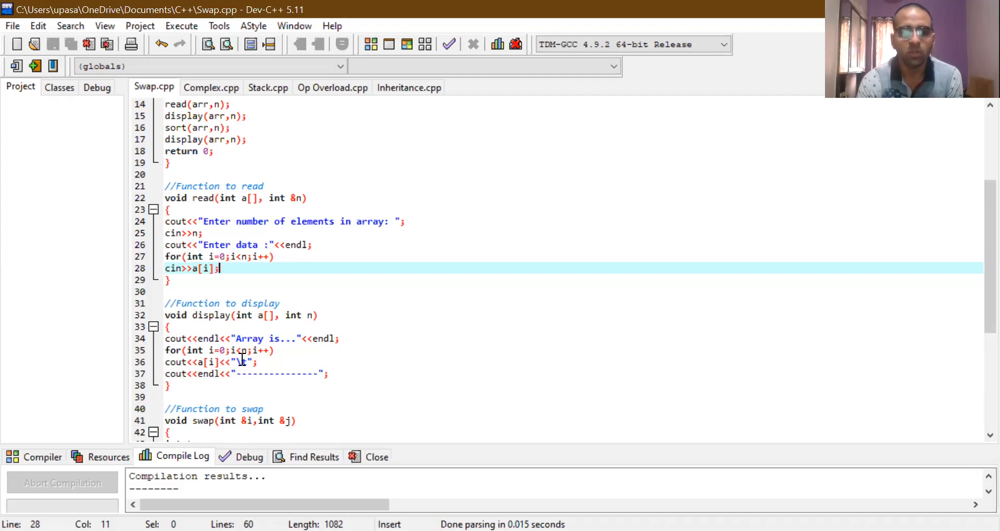
pyautogui.moveTo(237, 192)
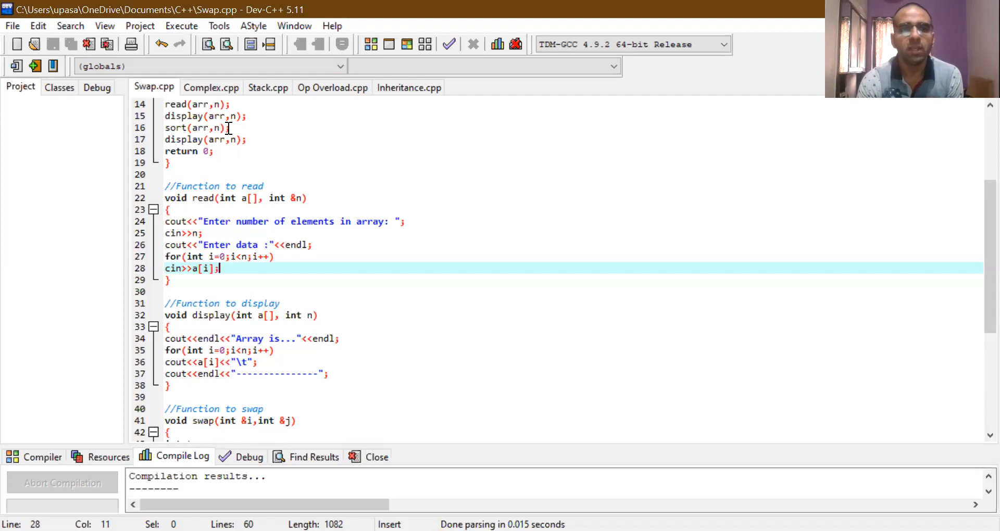
pyautogui.click(229, 127)
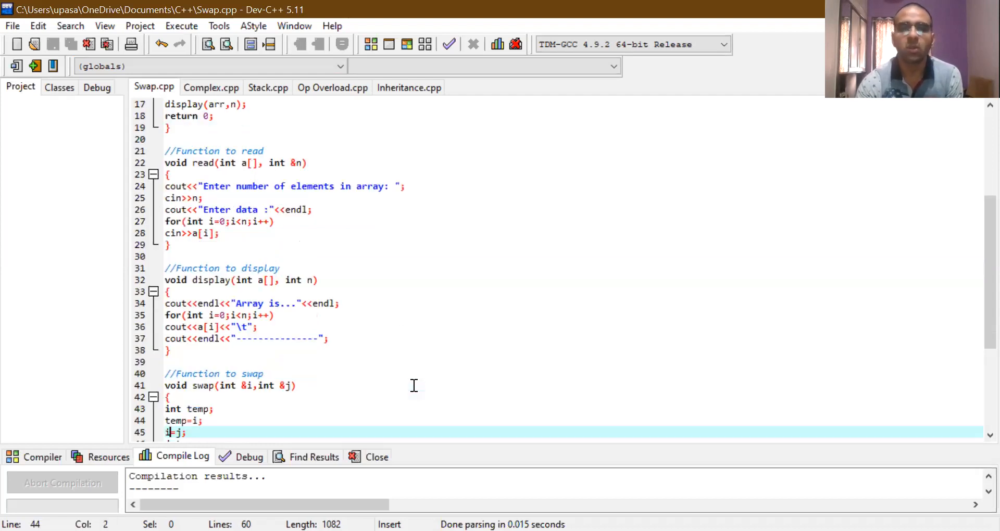
pyautogui.scroll(-3)
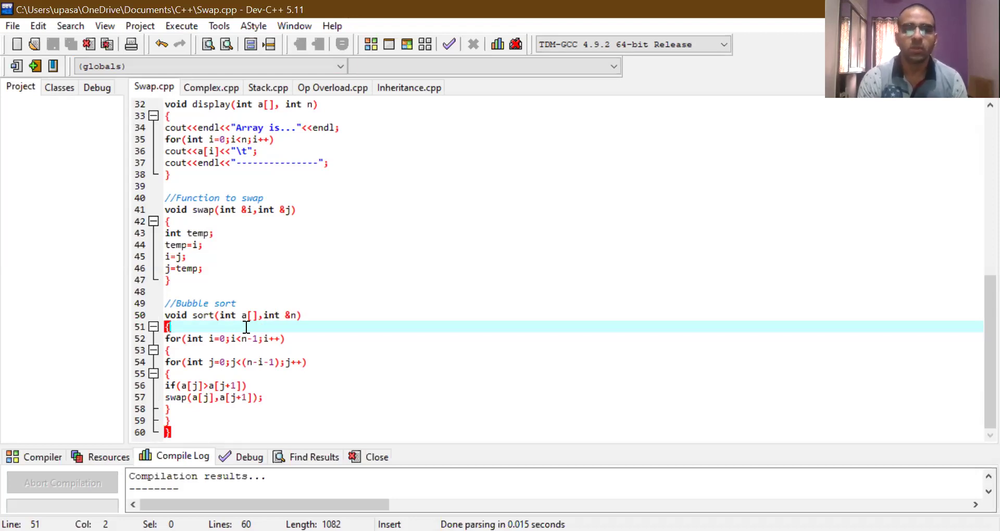
pyautogui.moveTo(203, 338)
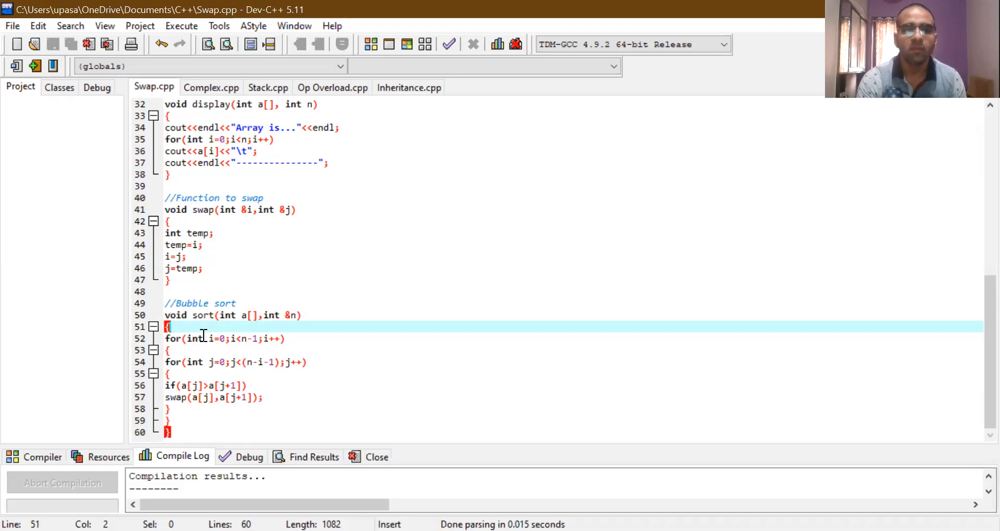
pyautogui.moveTo(204, 345)
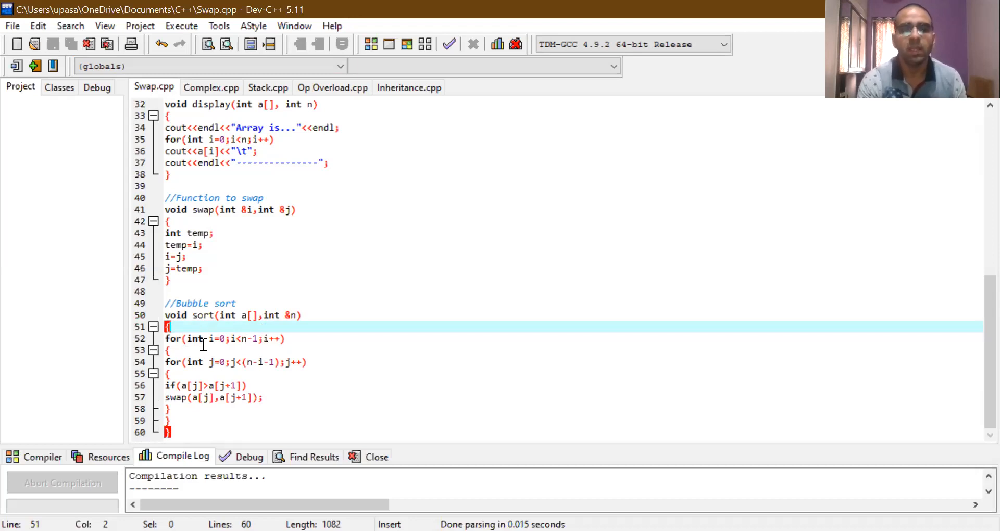
pyautogui.moveTo(249, 338)
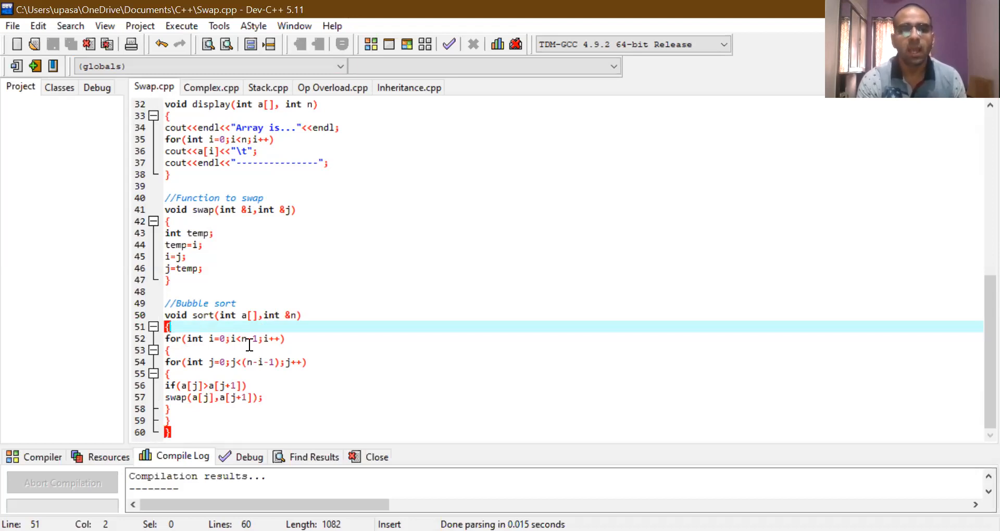
pyautogui.moveTo(268, 339)
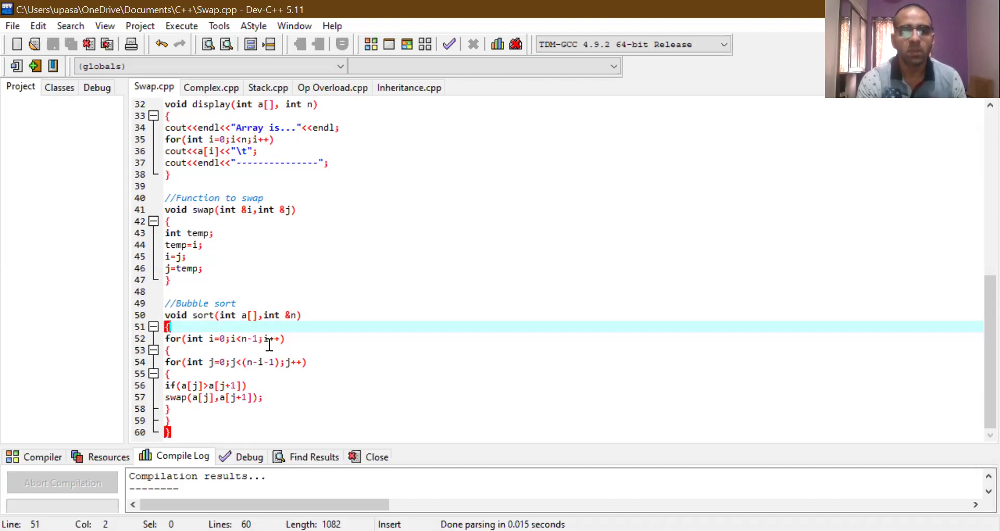
pyautogui.moveTo(221, 345)
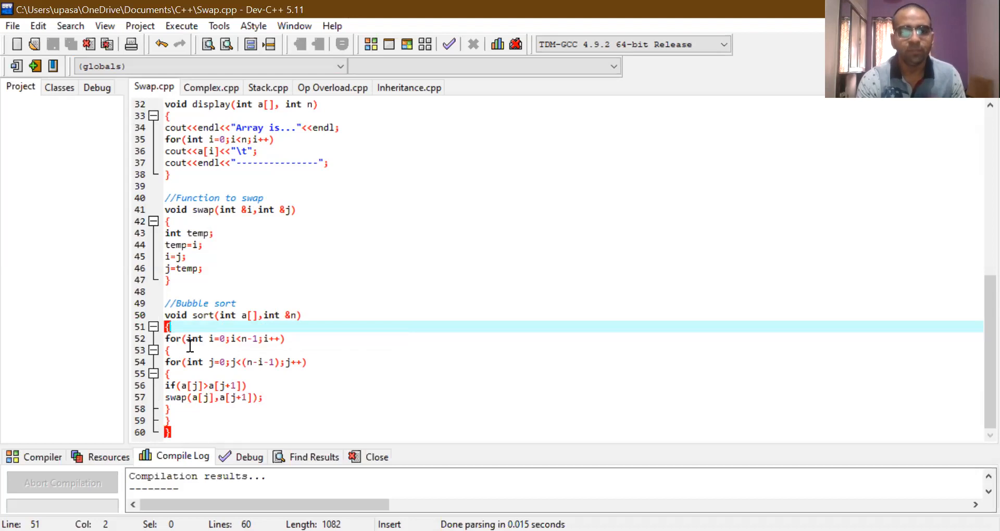
pyautogui.moveTo(181, 366)
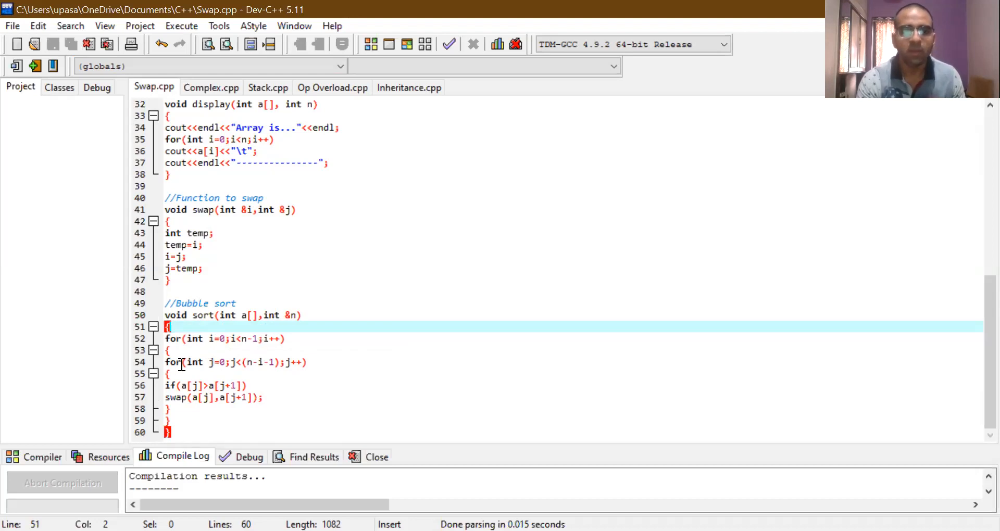
pyautogui.moveTo(256, 363)
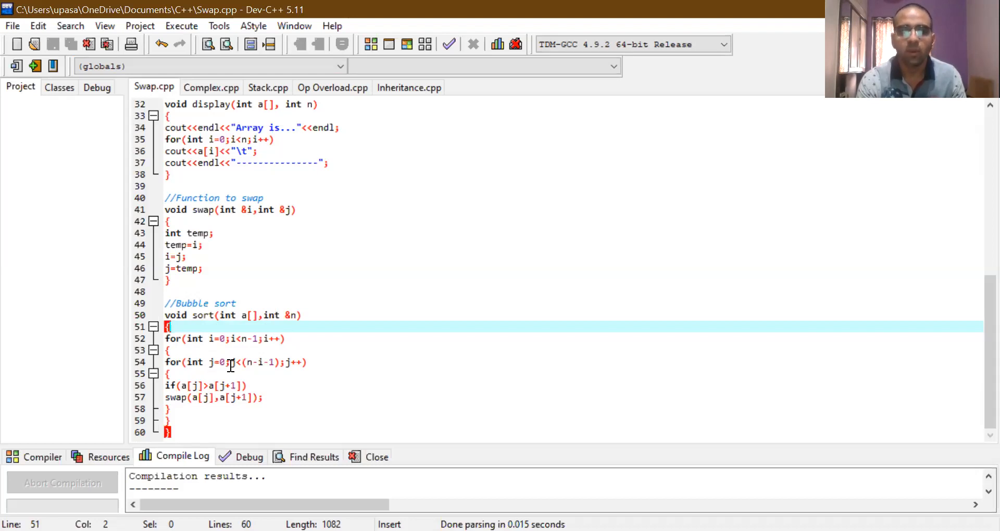
pyautogui.moveTo(191, 386)
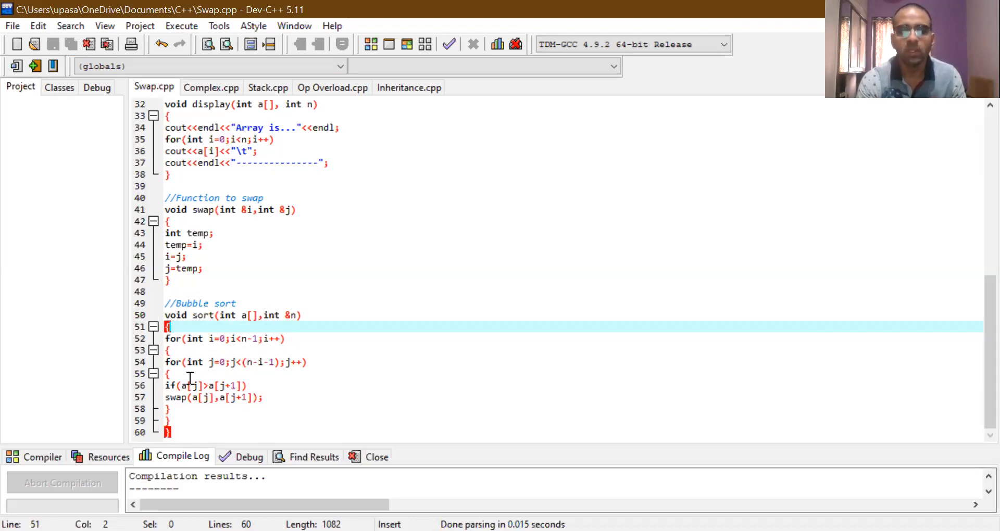
pyautogui.moveTo(208, 219)
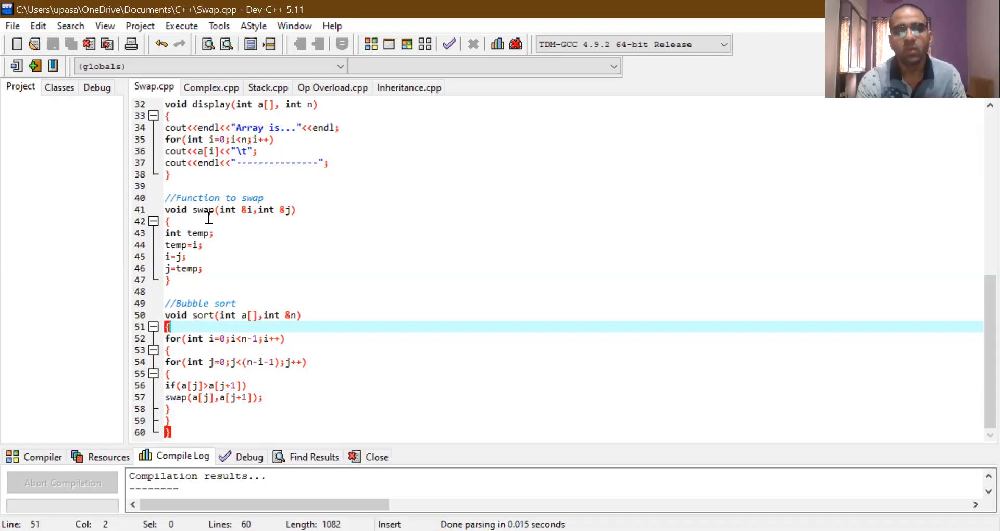
pyautogui.moveTo(250, 214)
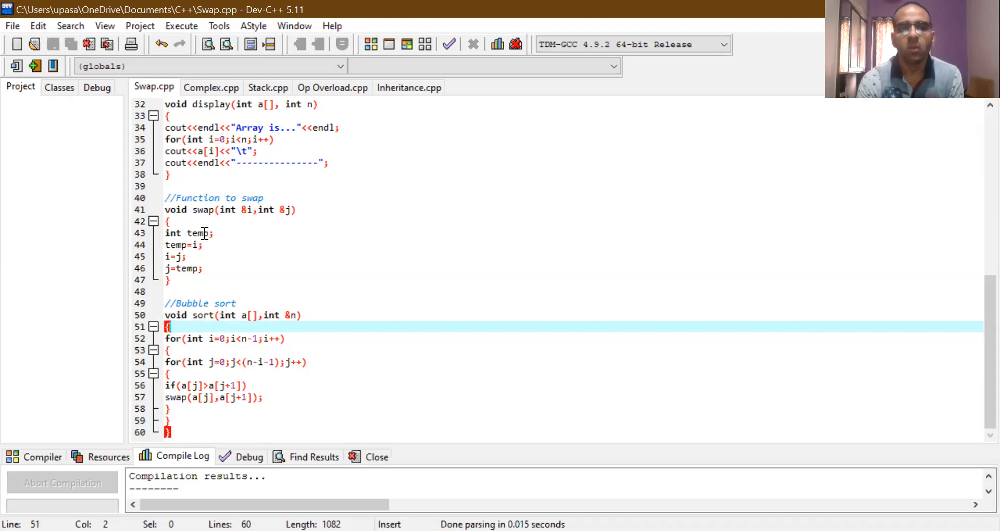
pyautogui.moveTo(192, 243)
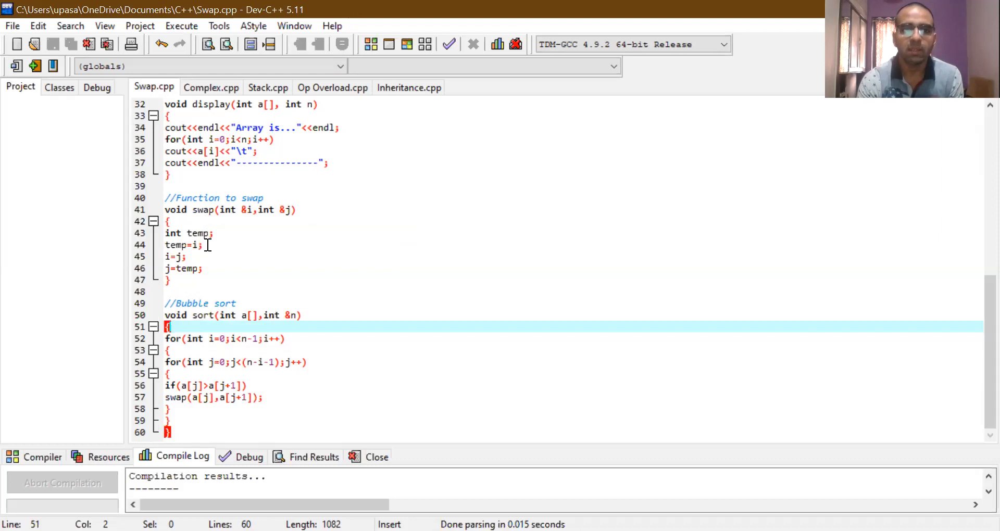
pyautogui.moveTo(186, 256)
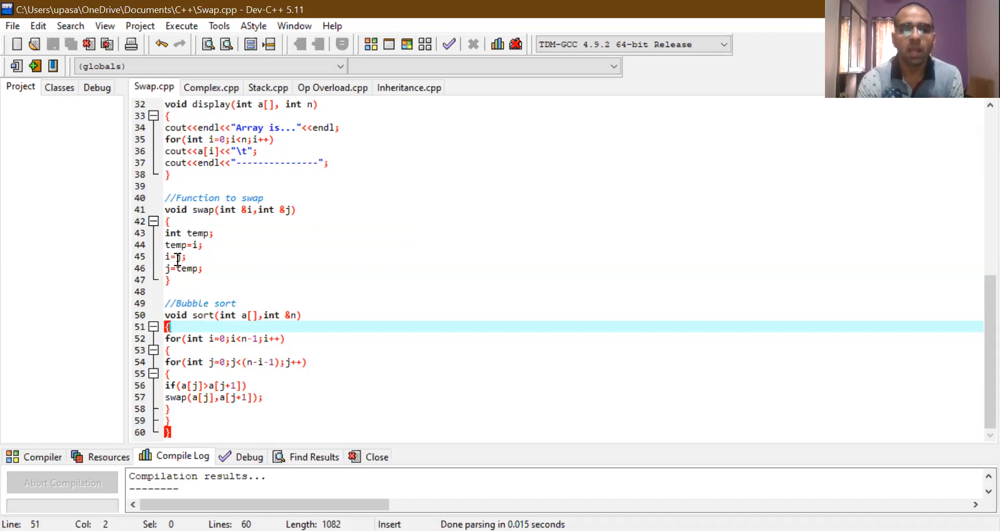
pyautogui.moveTo(175, 268)
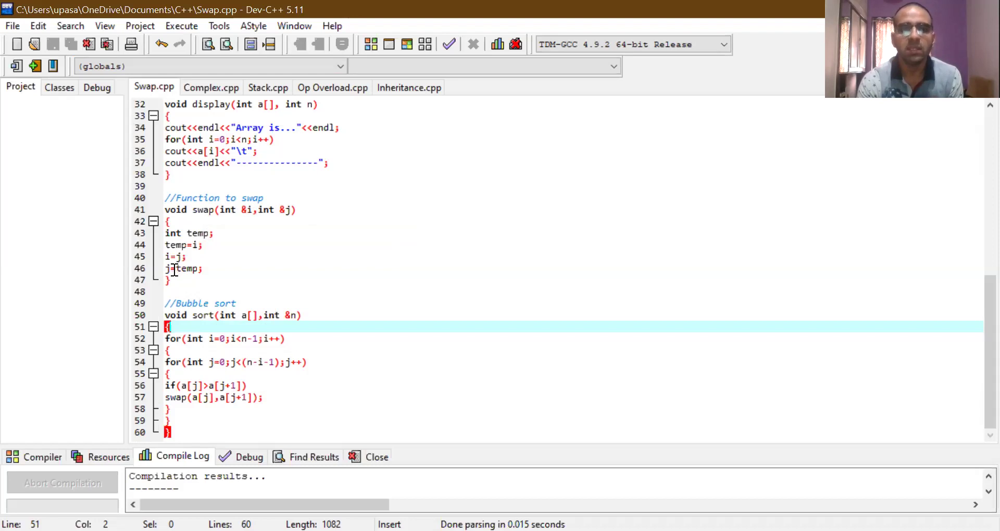
pyautogui.moveTo(191, 268)
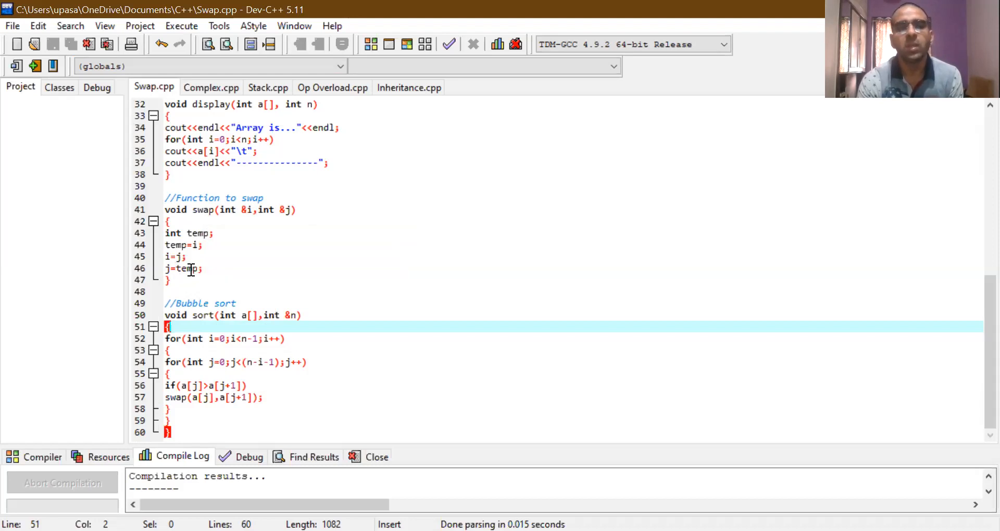
pyautogui.moveTo(596, 246)
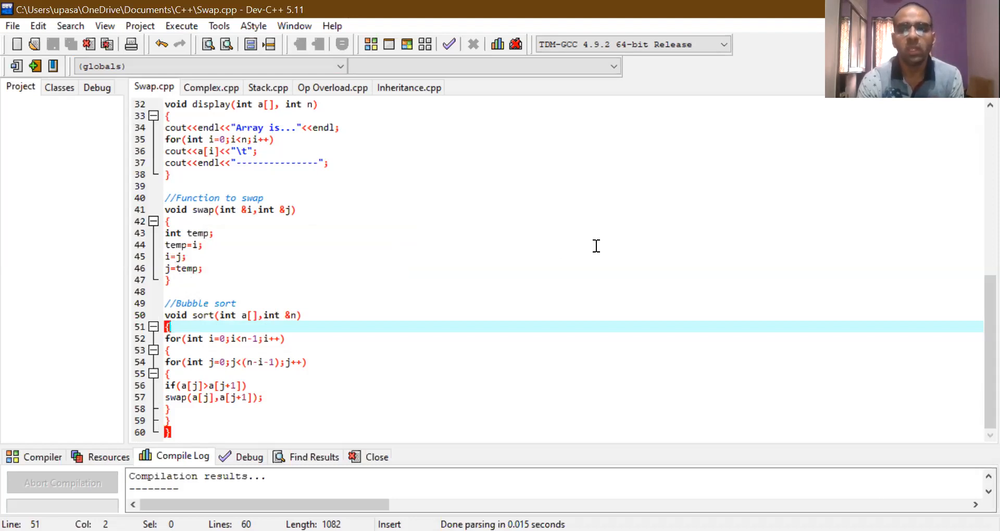
pyautogui.moveTo(631, 212)
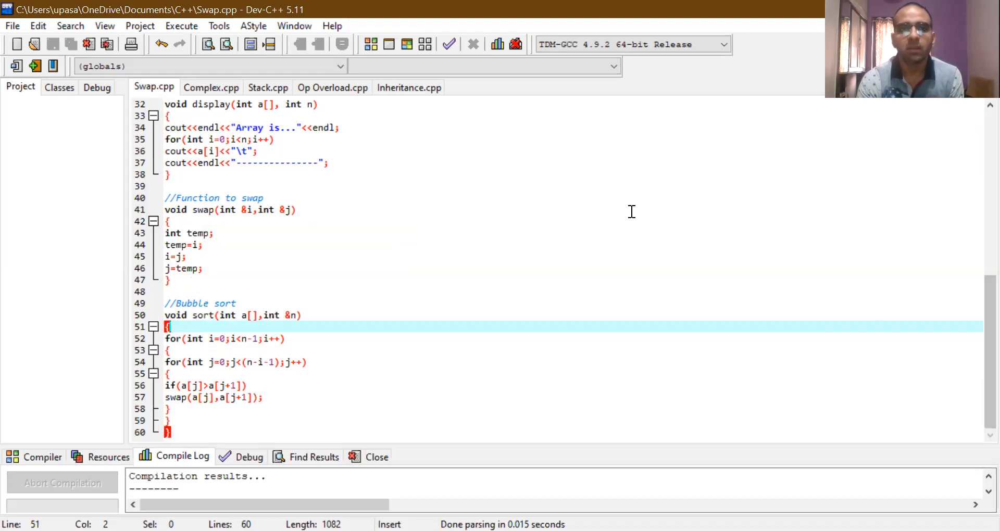
pyautogui.moveTo(979, 120)
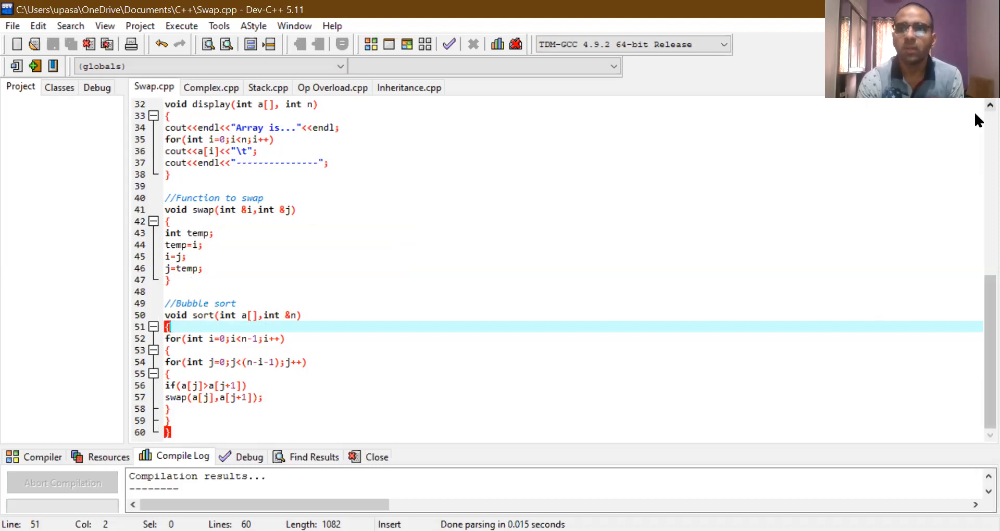
pyautogui.scroll(3)
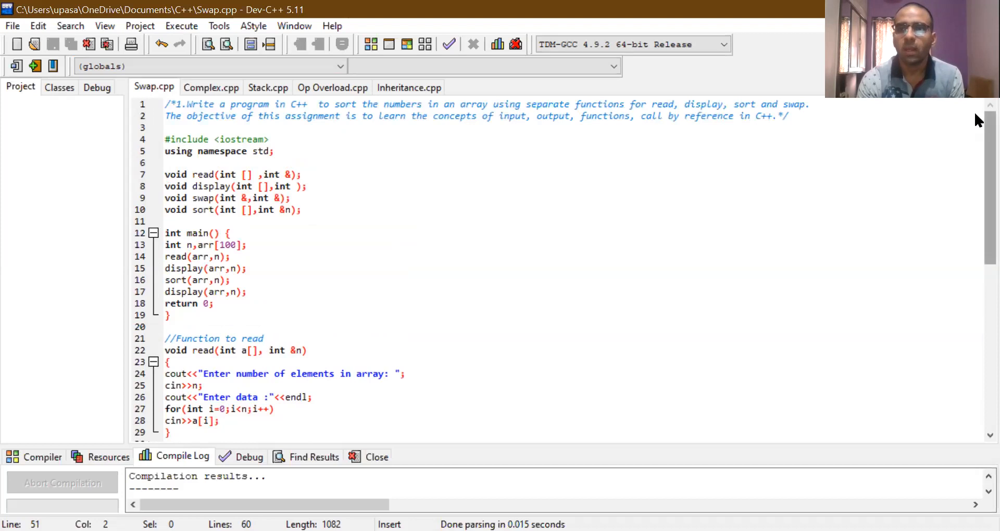
pyautogui.moveTo(979, 226)
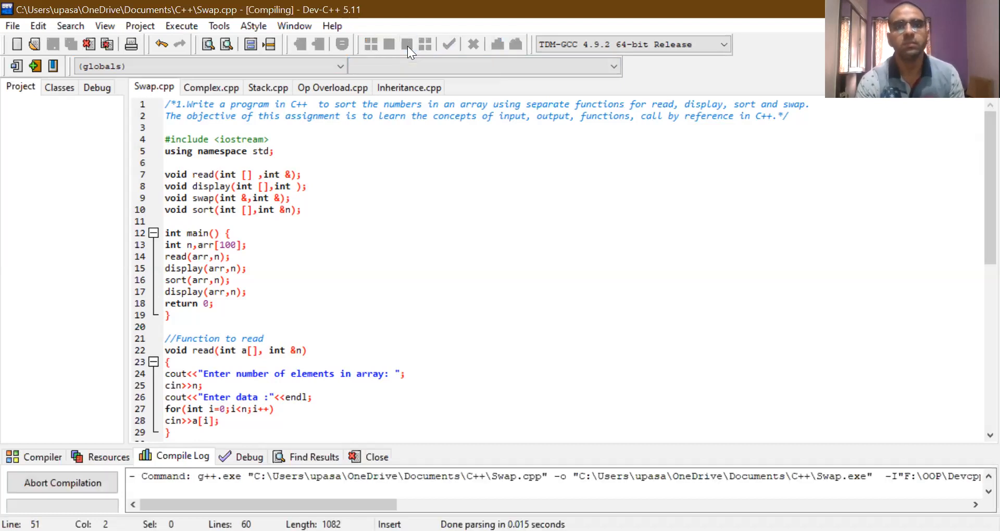
pyautogui.moveTo(406, 44)
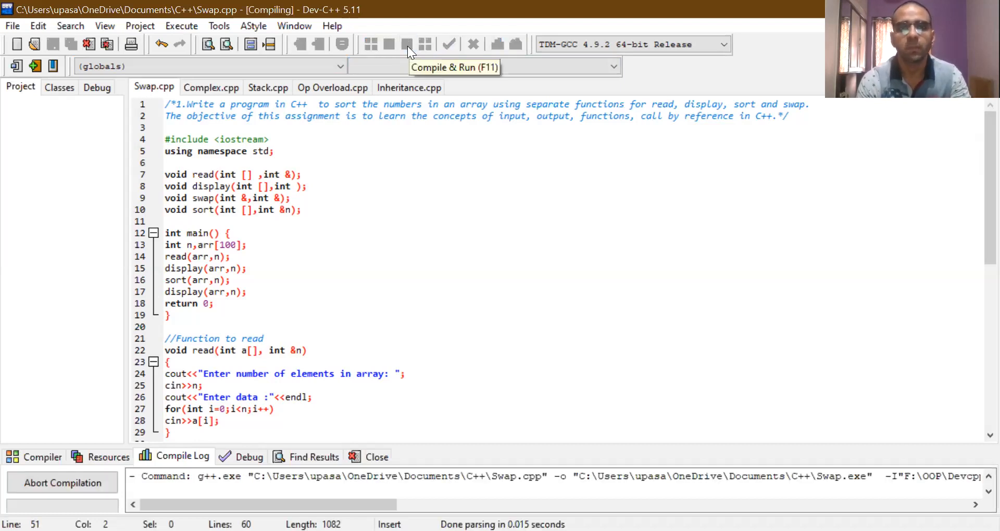
pyautogui.moveTo(478, 295)
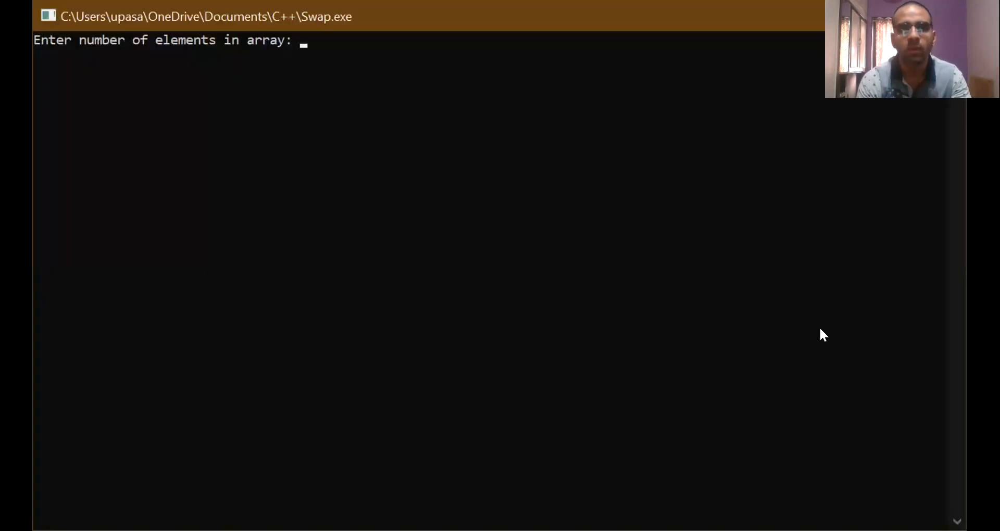
pyautogui.moveTo(424, 175)
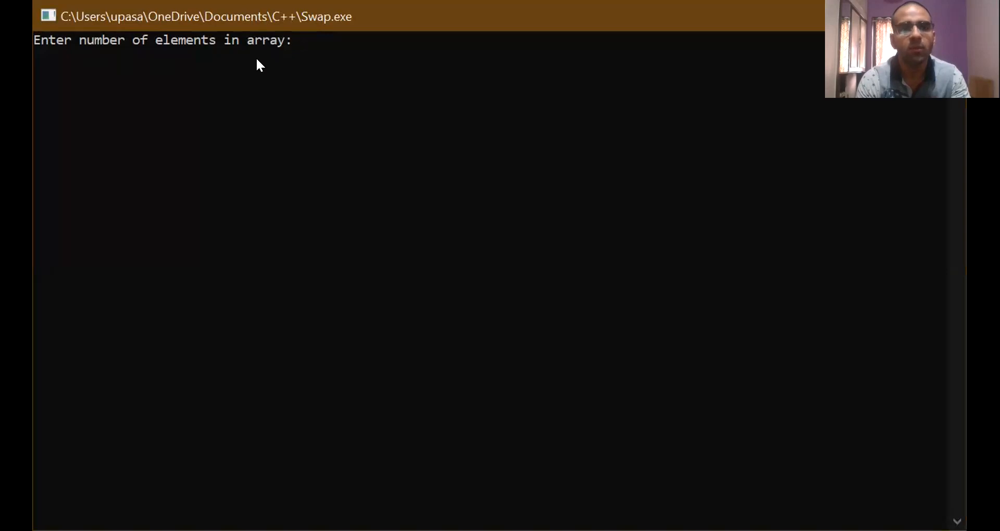
pyautogui.moveTo(322, 67)
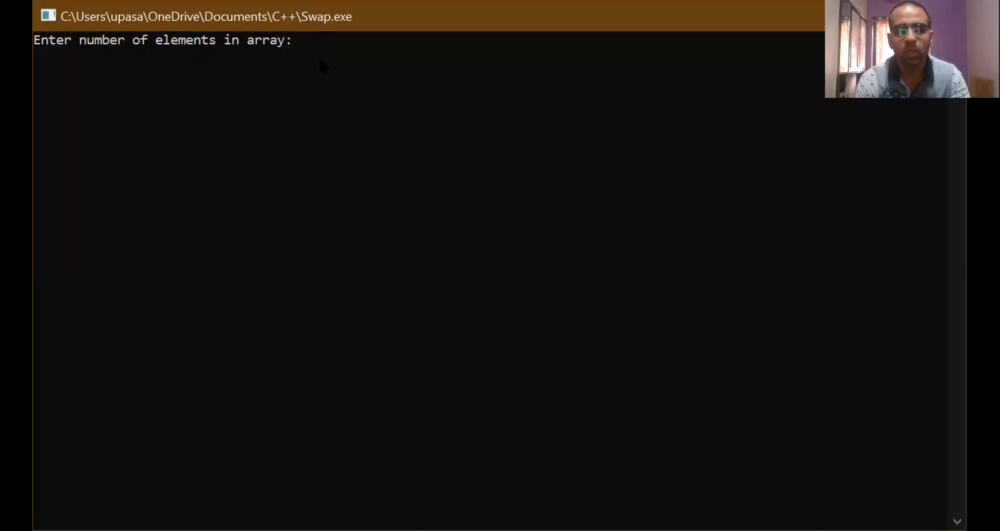
# Enter array size 5 and the values 6, 2, 8, 4, 1 into the Swap.exe console
pyautogui.write('5')
pyautogui.write('6')
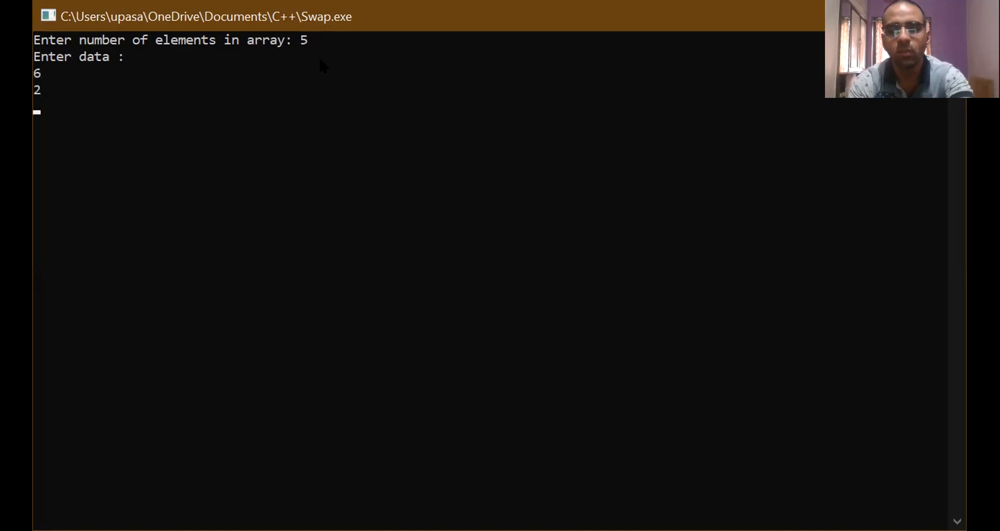
pyautogui.write('8')
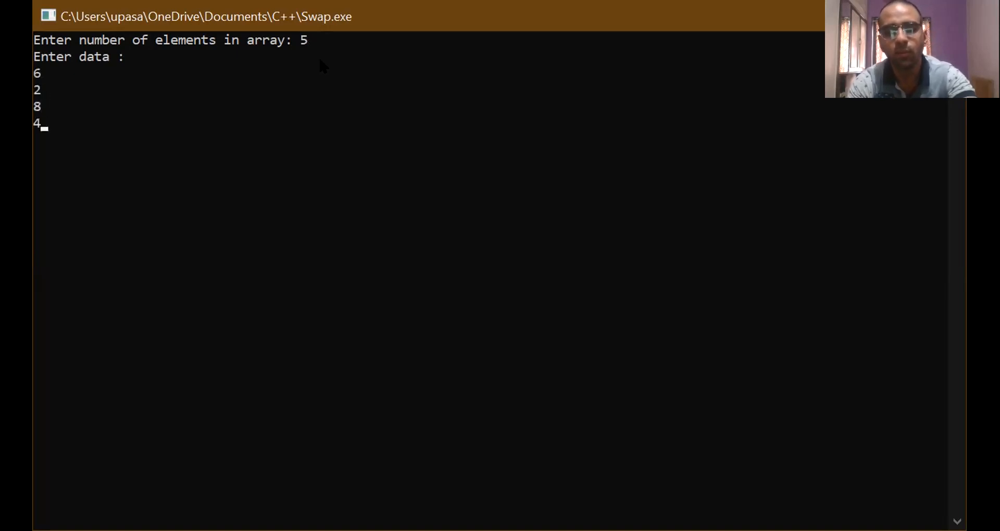
pyautogui.write('1')
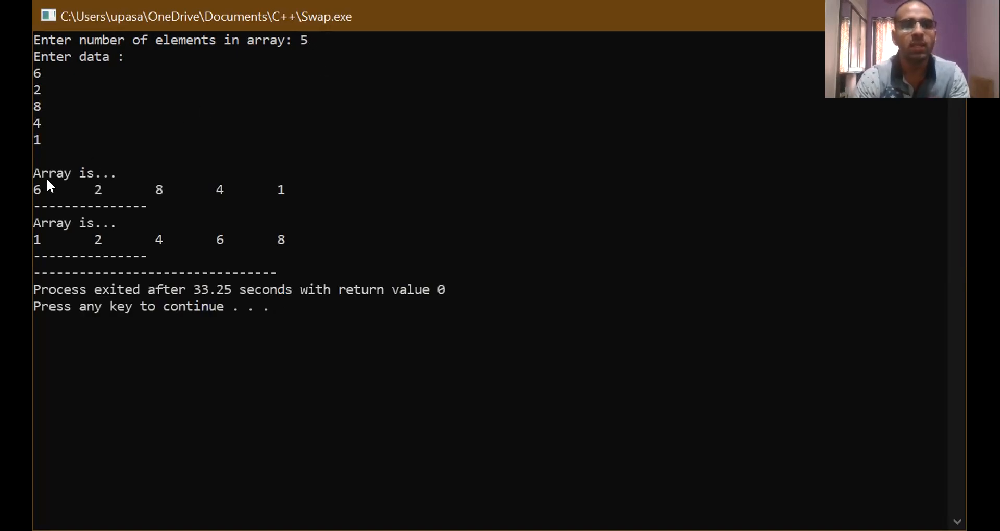
pyautogui.moveTo(45, 120)
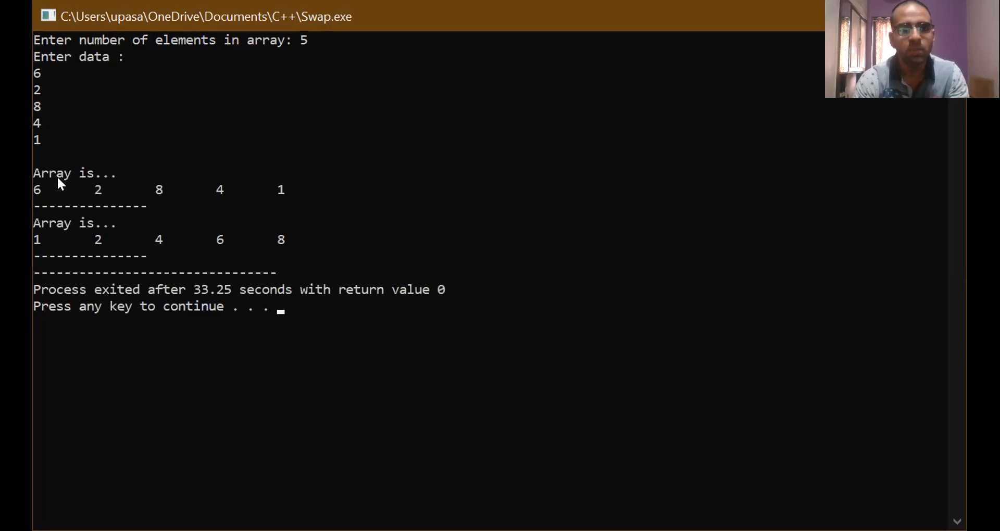
pyautogui.moveTo(71, 186)
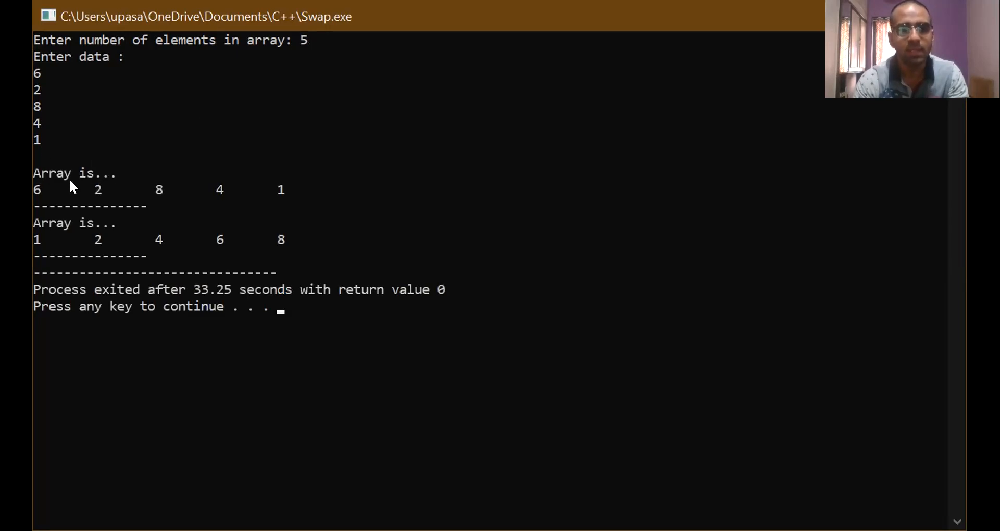
pyautogui.moveTo(289, 189)
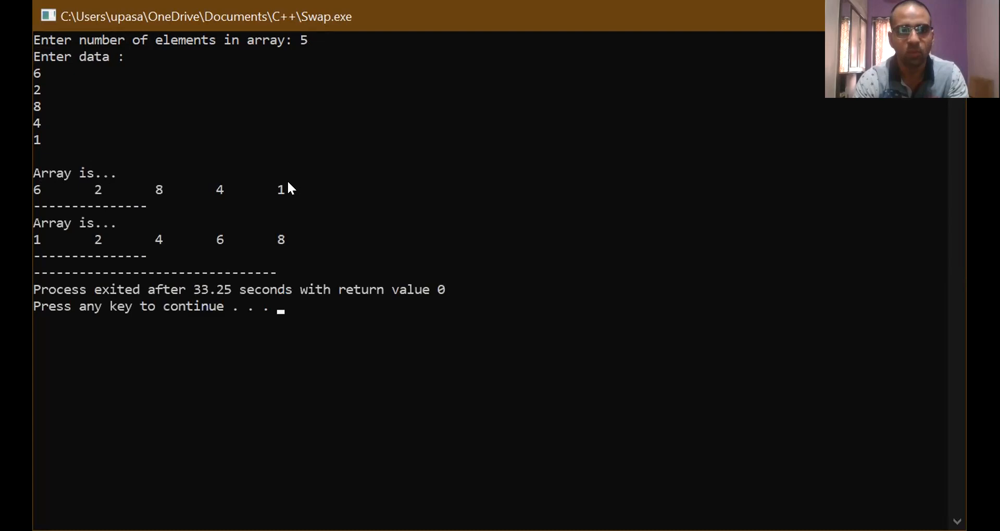
pyautogui.moveTo(146, 197)
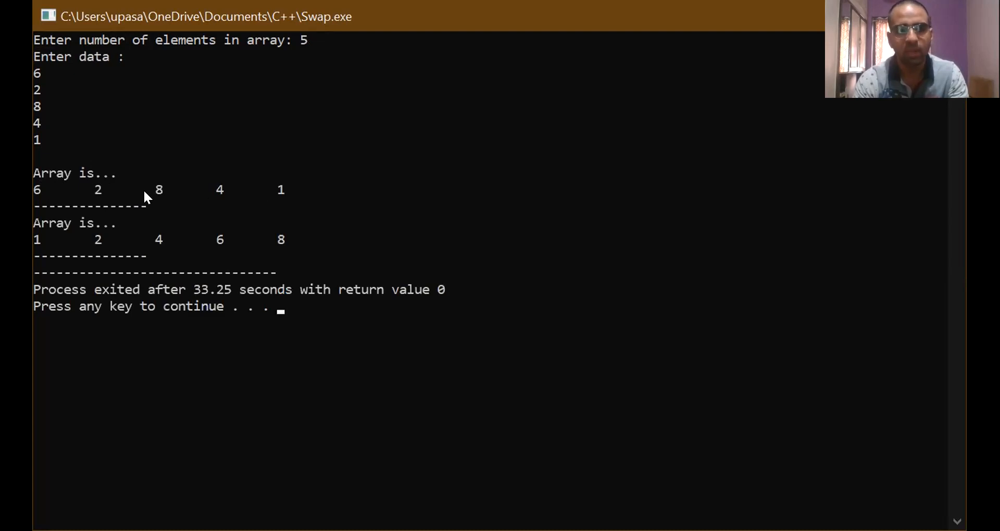
pyautogui.moveTo(67, 223)
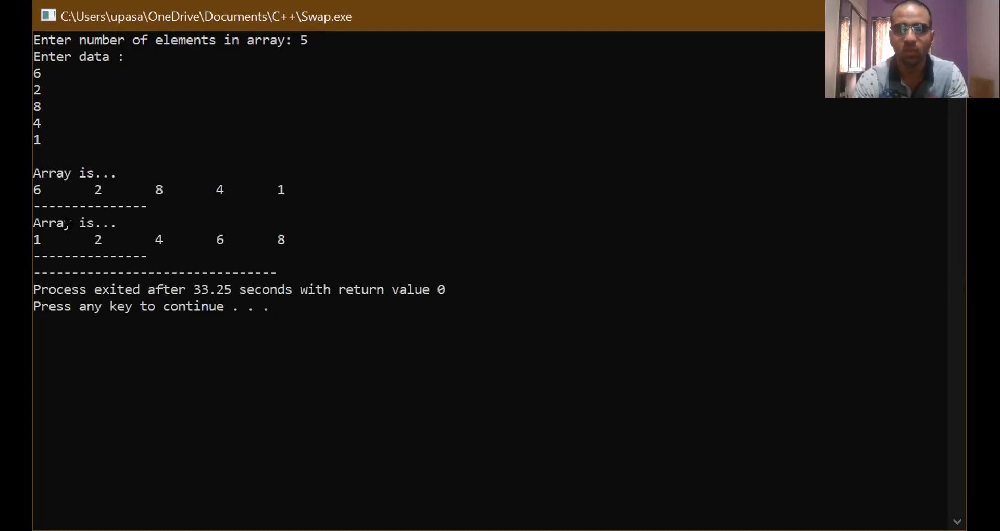
pyautogui.moveTo(80, 229)
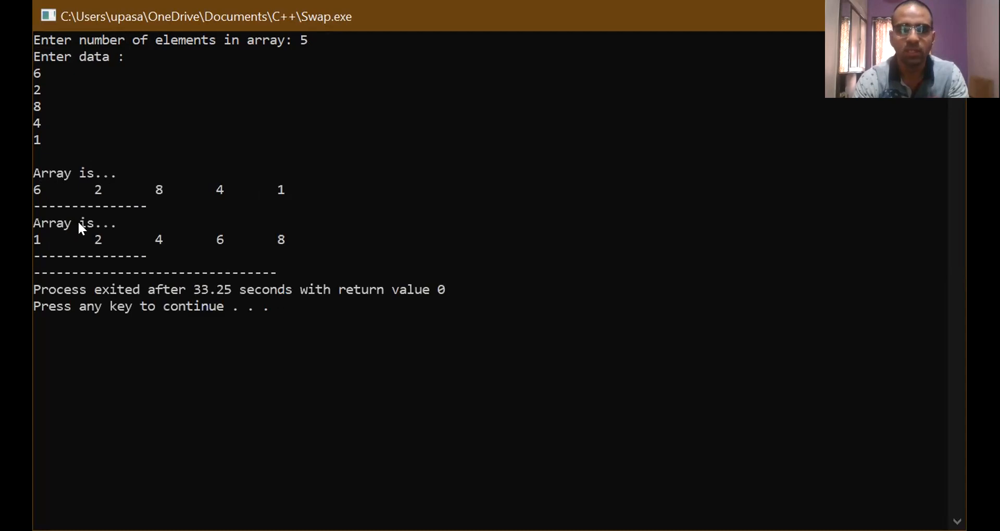
pyautogui.moveTo(136, 246)
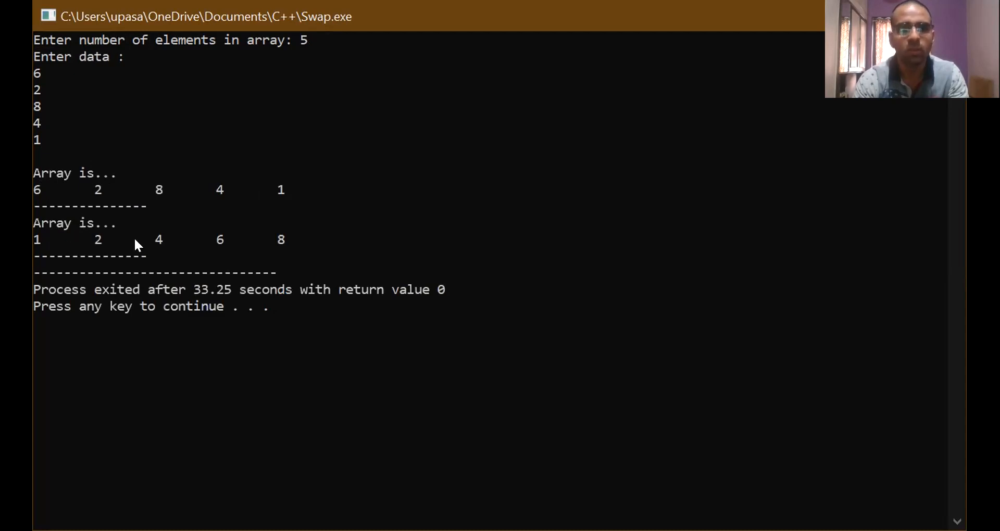
pyautogui.moveTo(382, 243)
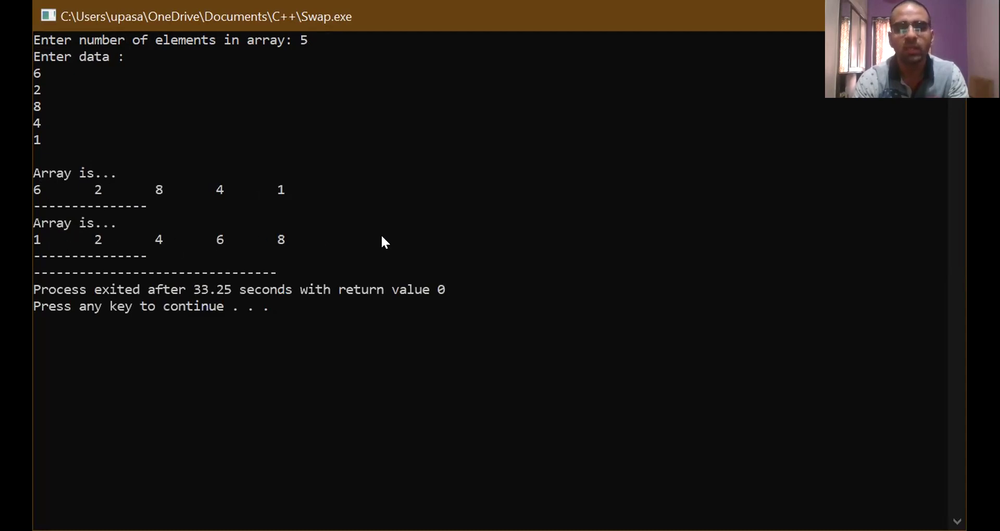
pyautogui.moveTo(58, 248)
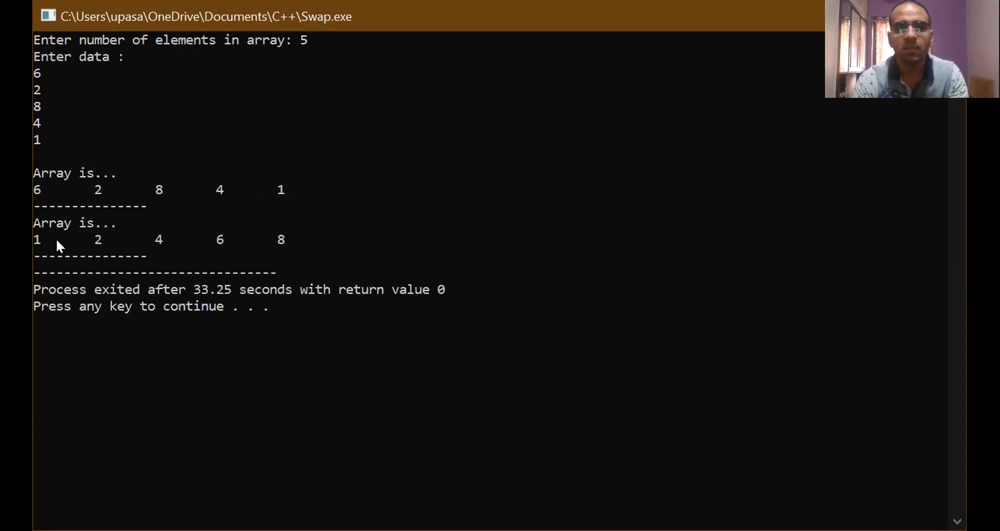
pyautogui.moveTo(769, 88)
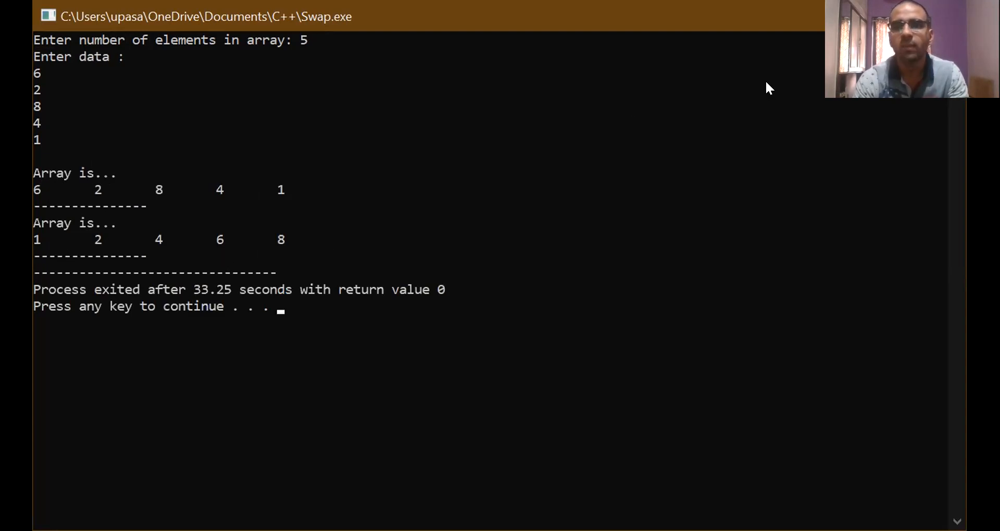